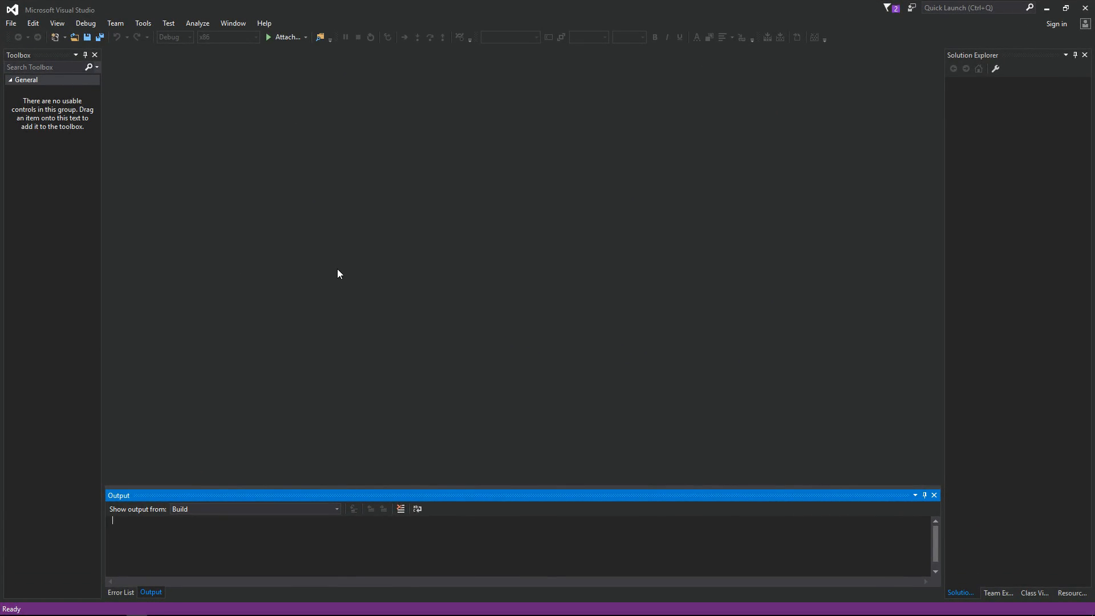
{"action": "mouse_move", "coordinate": [170, 183]}
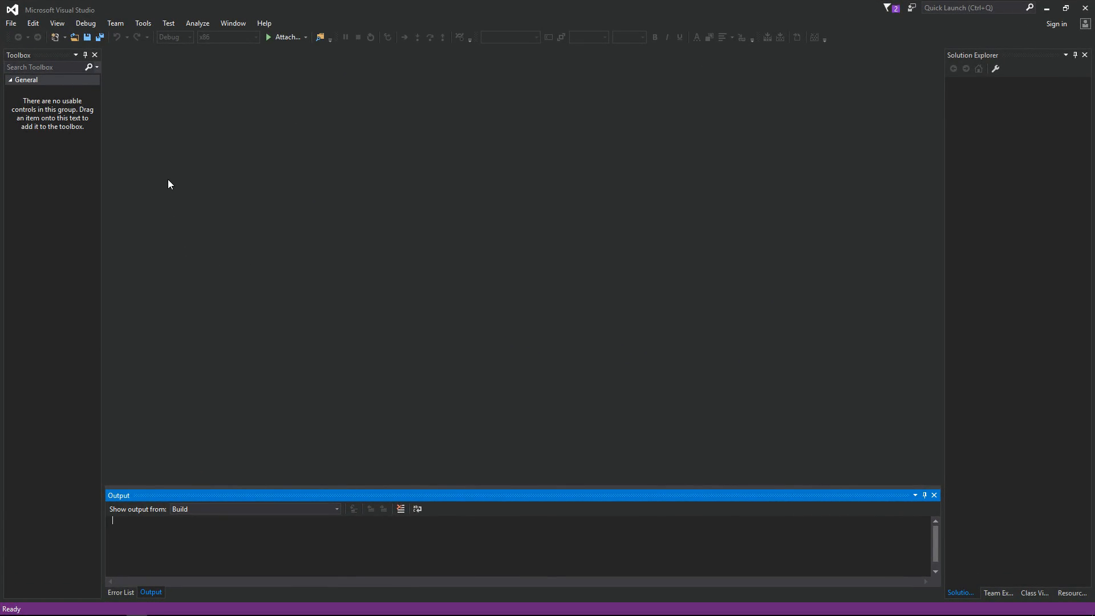
Step: Start a new project and choose the Win32 Console Application template
{"action": "left_click", "coordinate": [10, 23]}
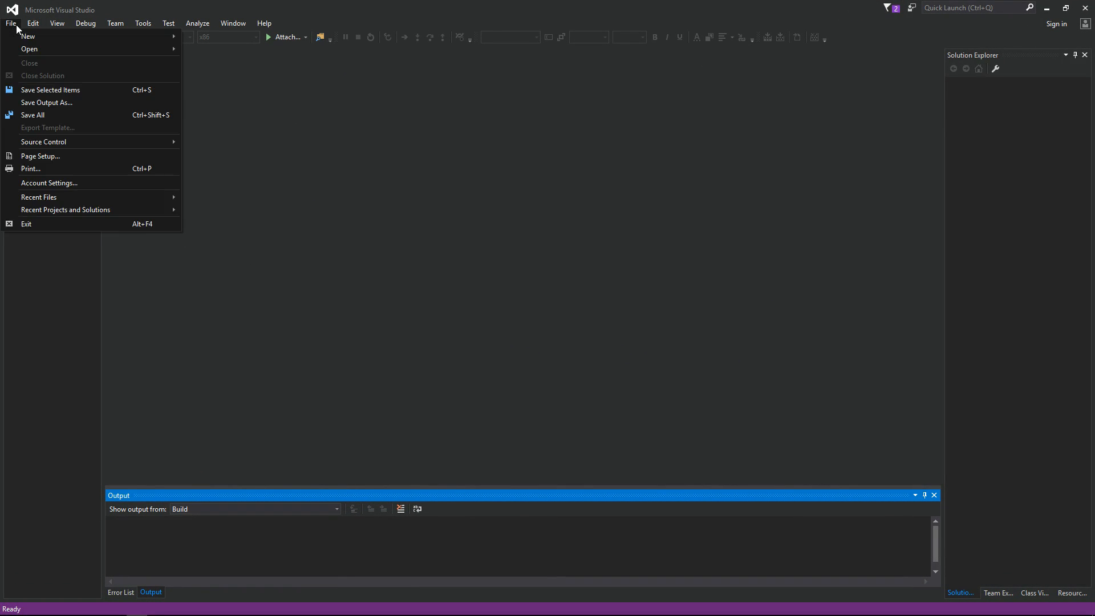
{"action": "left_click", "coordinate": [30, 36]}
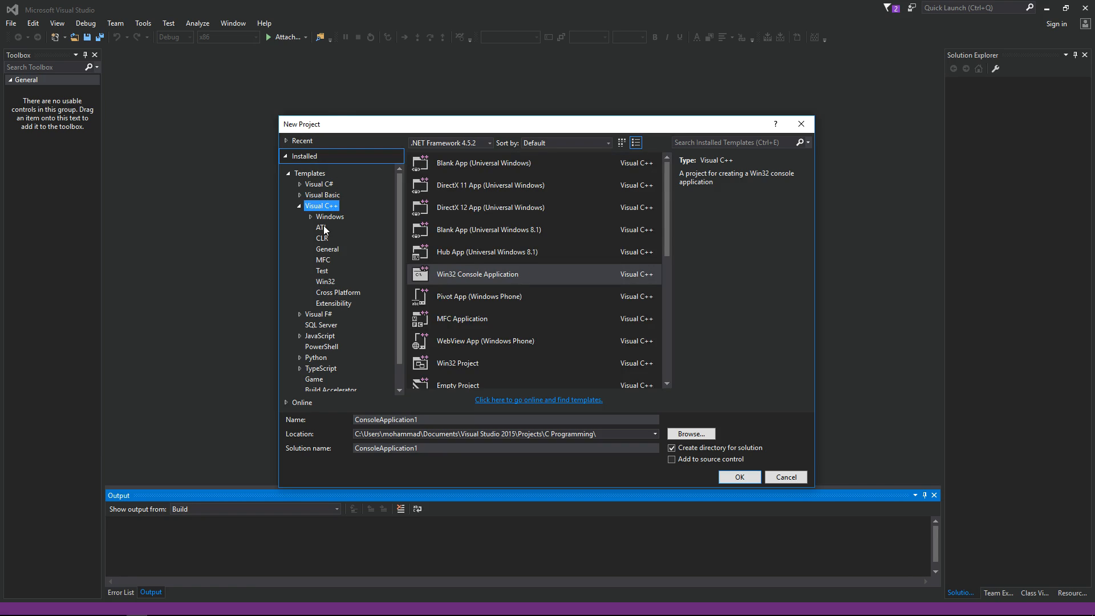
{"action": "left_click", "coordinate": [325, 281]}
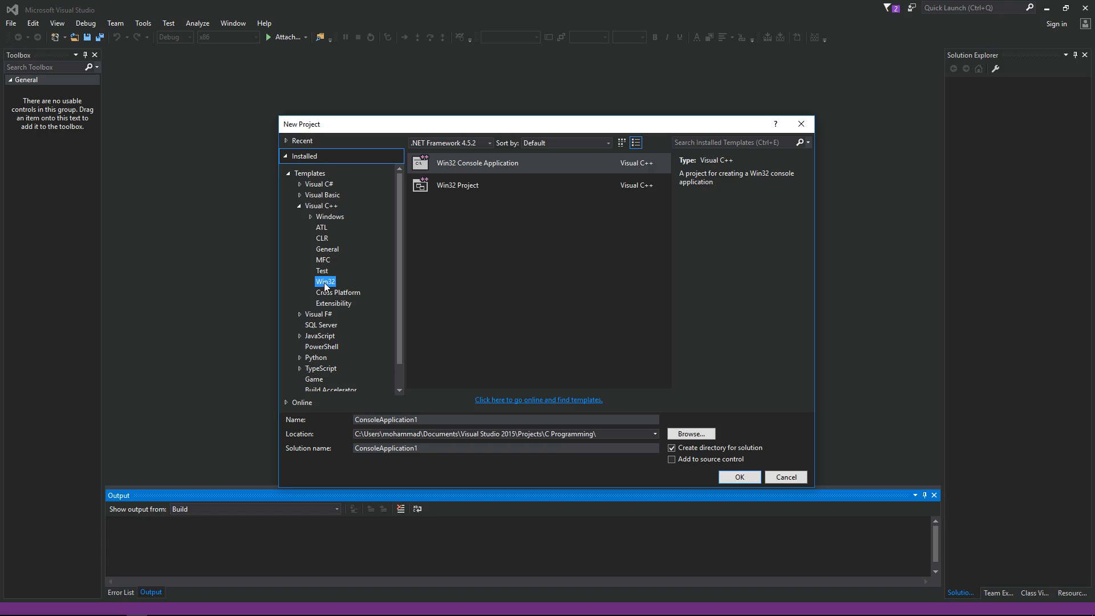
{"action": "left_click", "coordinate": [477, 171]}
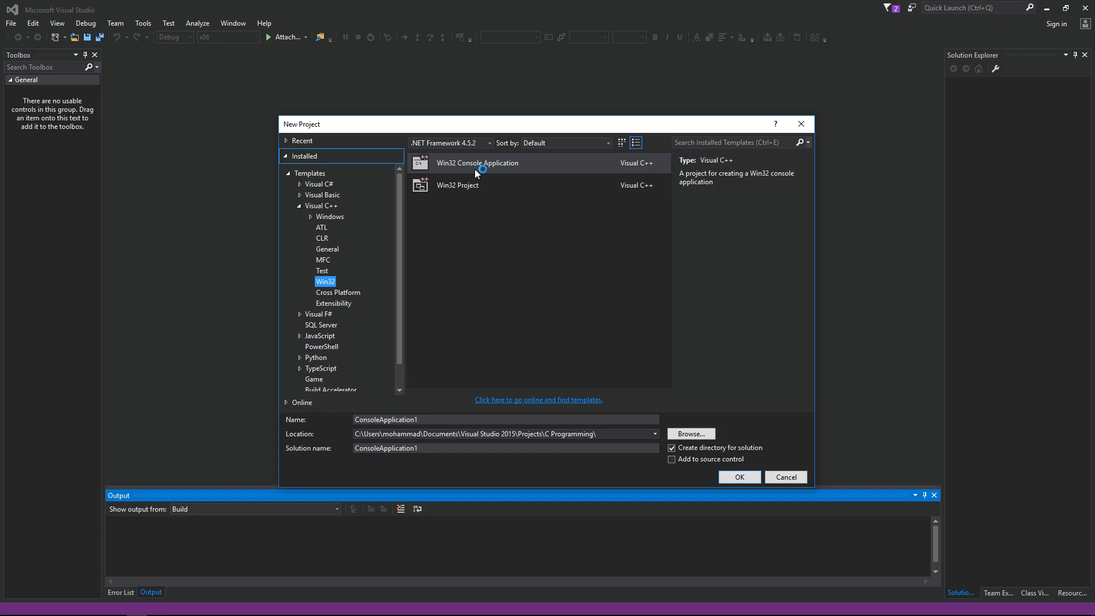
Step: Name the project IsUnique and finish the wizard with default application settings
{"action": "left_click", "coordinate": [477, 163]}
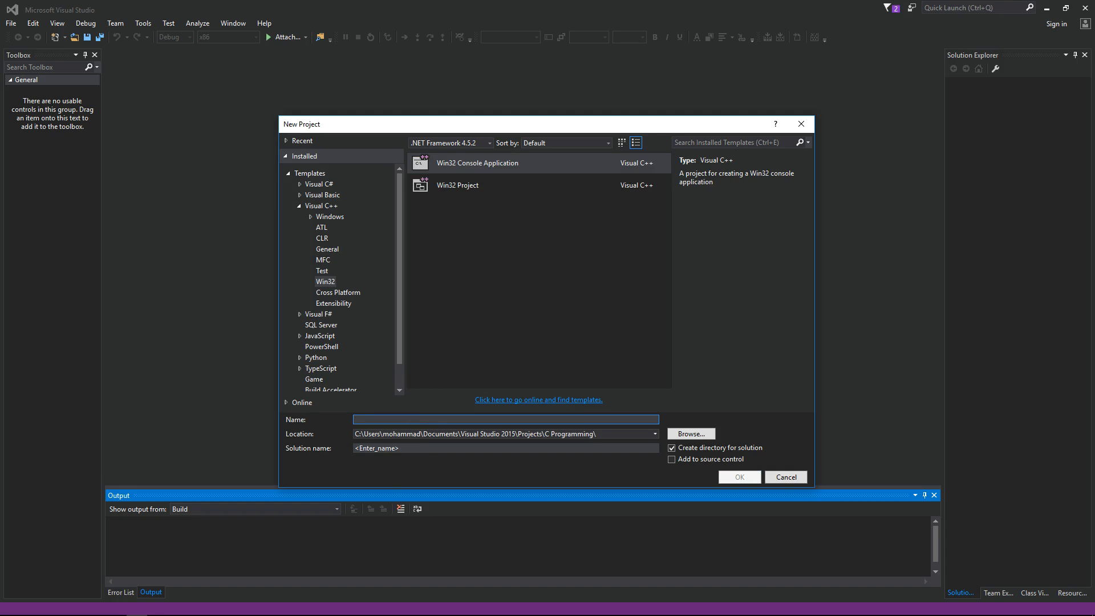
{"action": "type", "text": "IsUnique"}
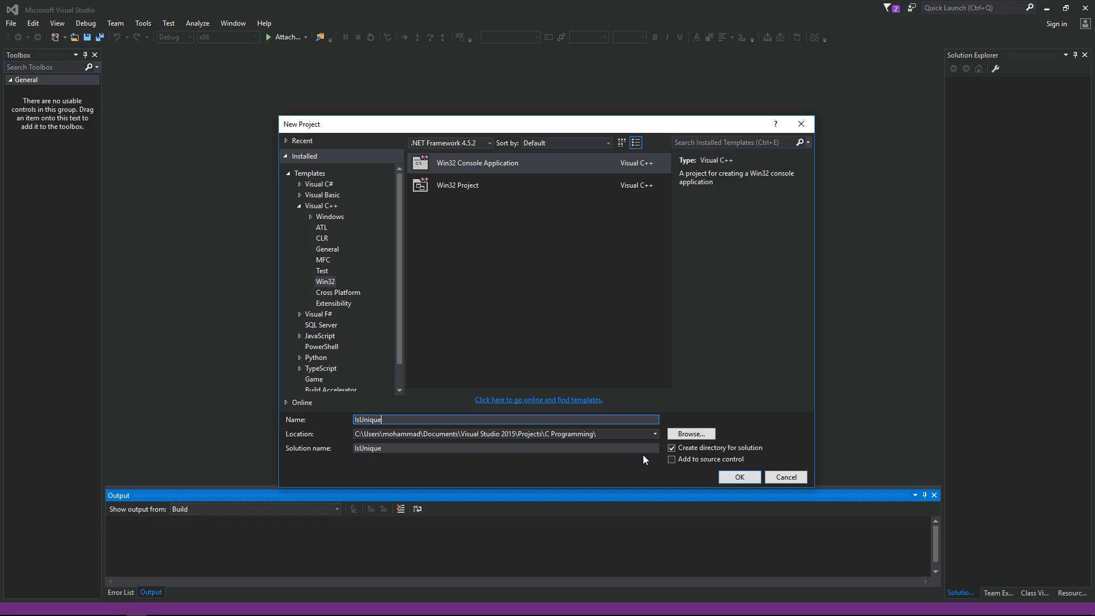
{"action": "left_click", "coordinate": [739, 477]}
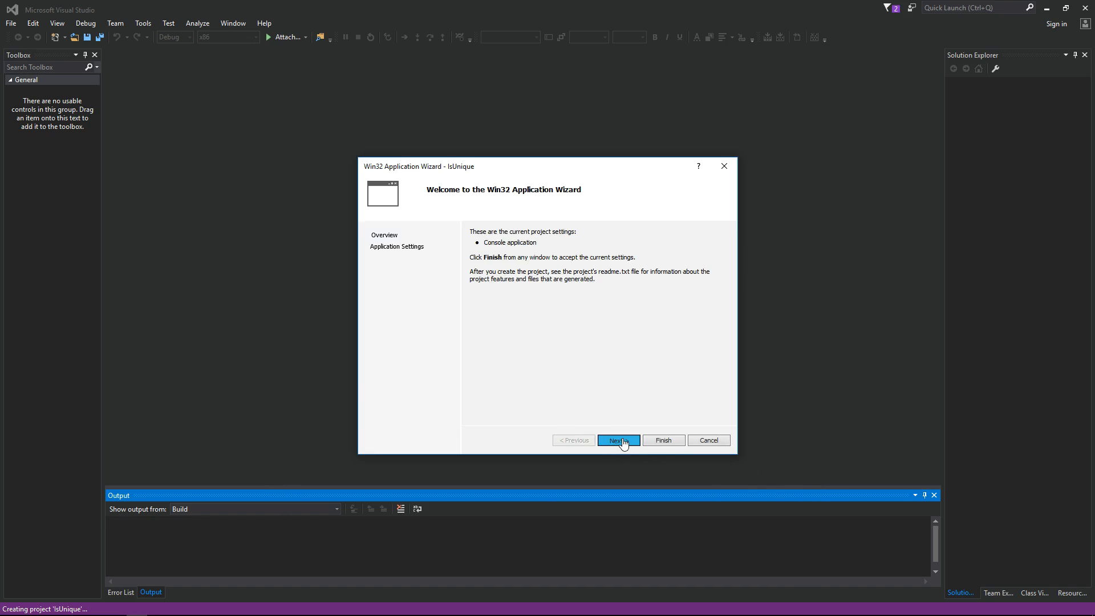
{"action": "left_click", "coordinate": [618, 440]}
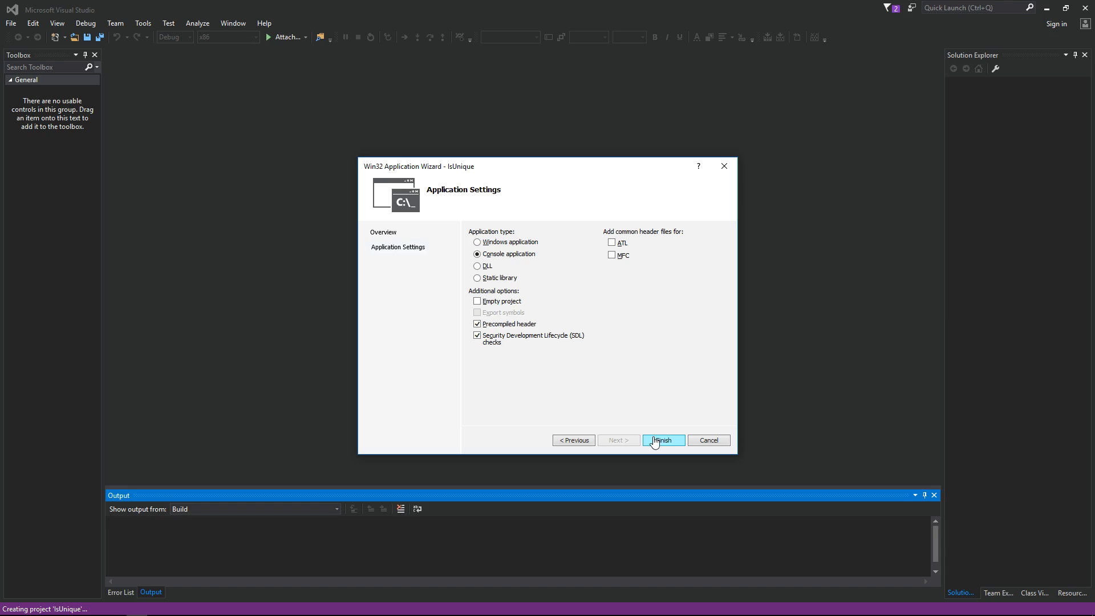
{"action": "left_click", "coordinate": [664, 440]}
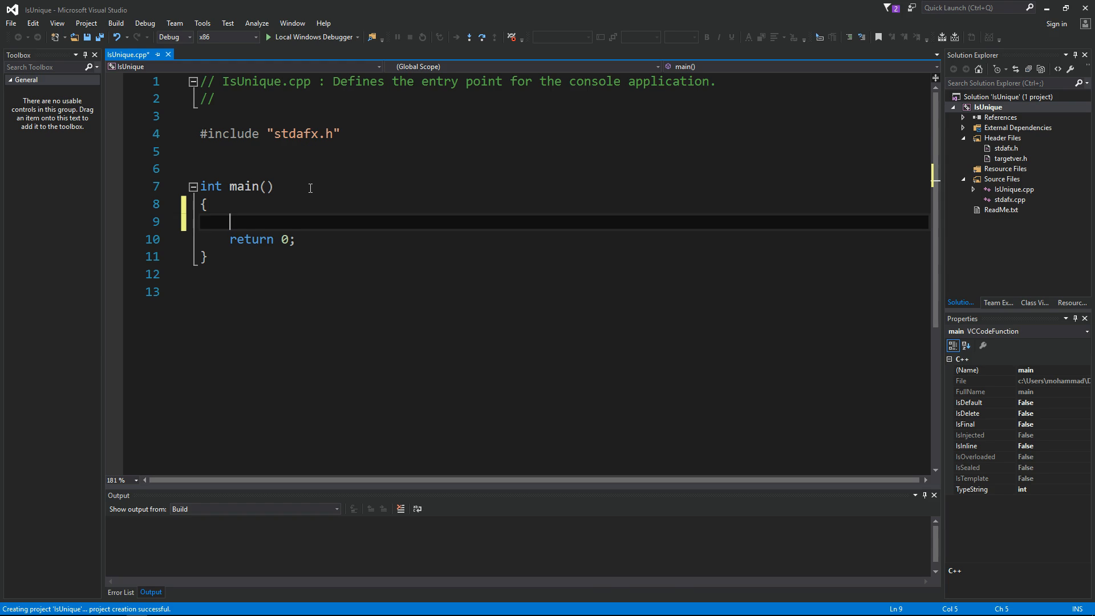
Step: Declare char str[] = "Nice!"; at the start of main
{"action": "type", "text": "char str[] ="}
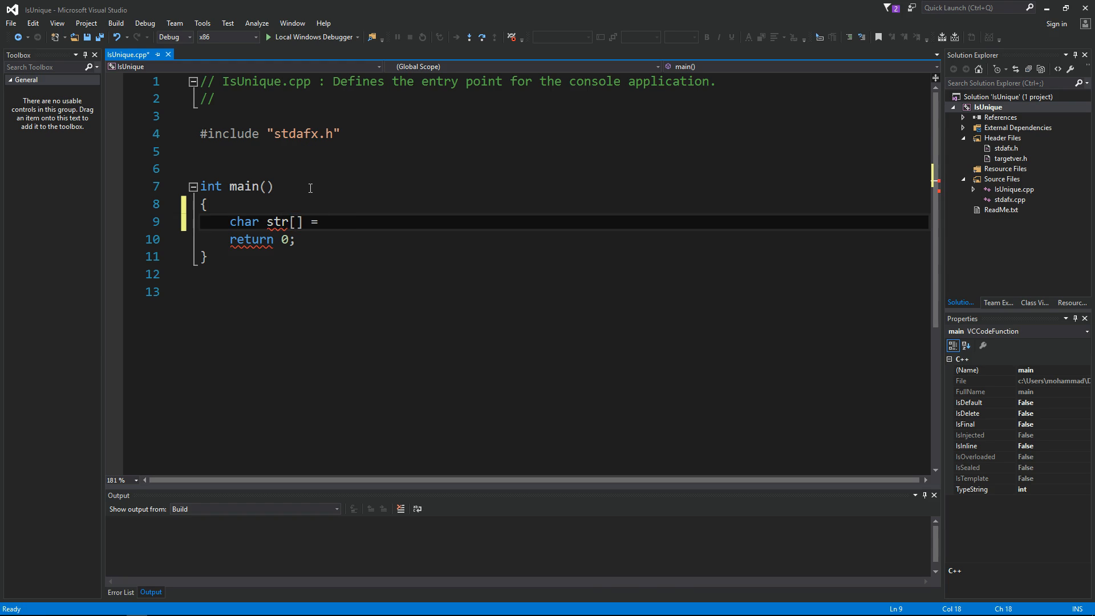
{"action": "type", "text": "\"Nice!\";"}
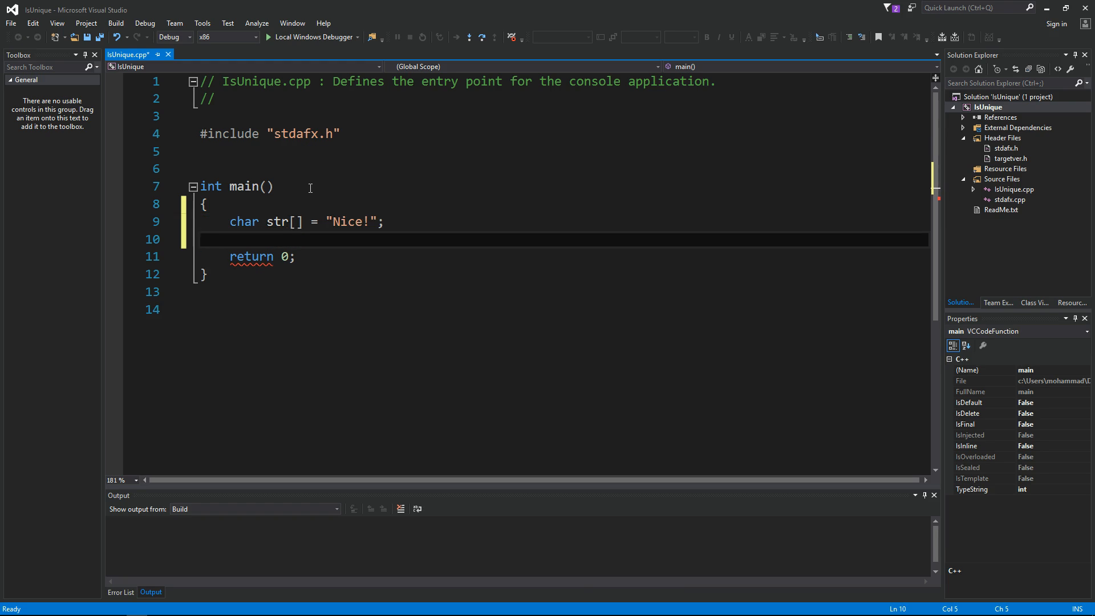
{"action": "double_click", "coordinate": [348, 221]}
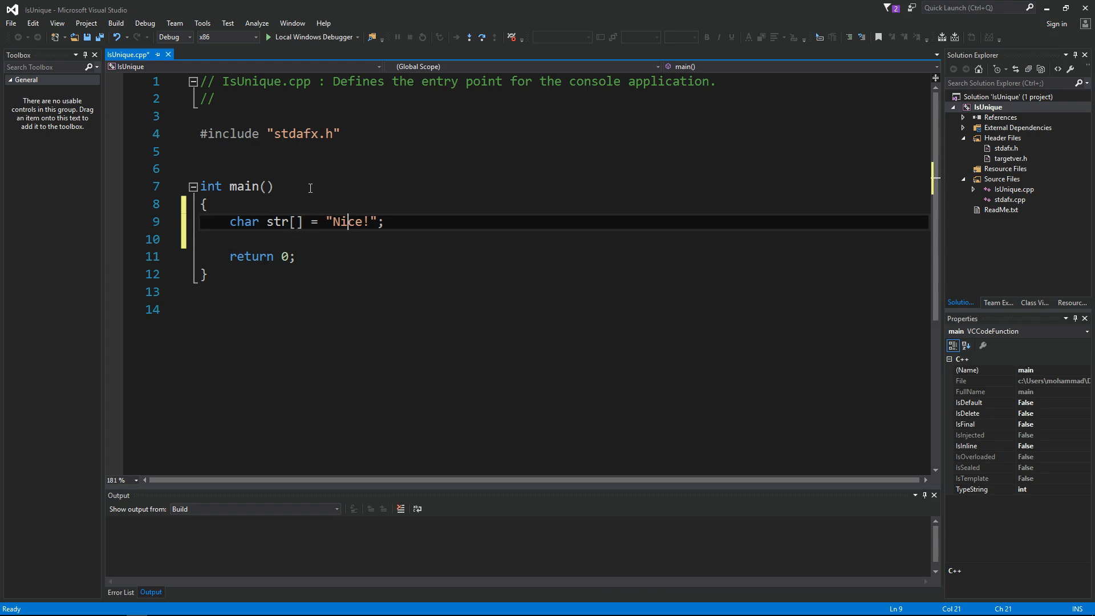
{"action": "left_click", "coordinate": [296, 187]}
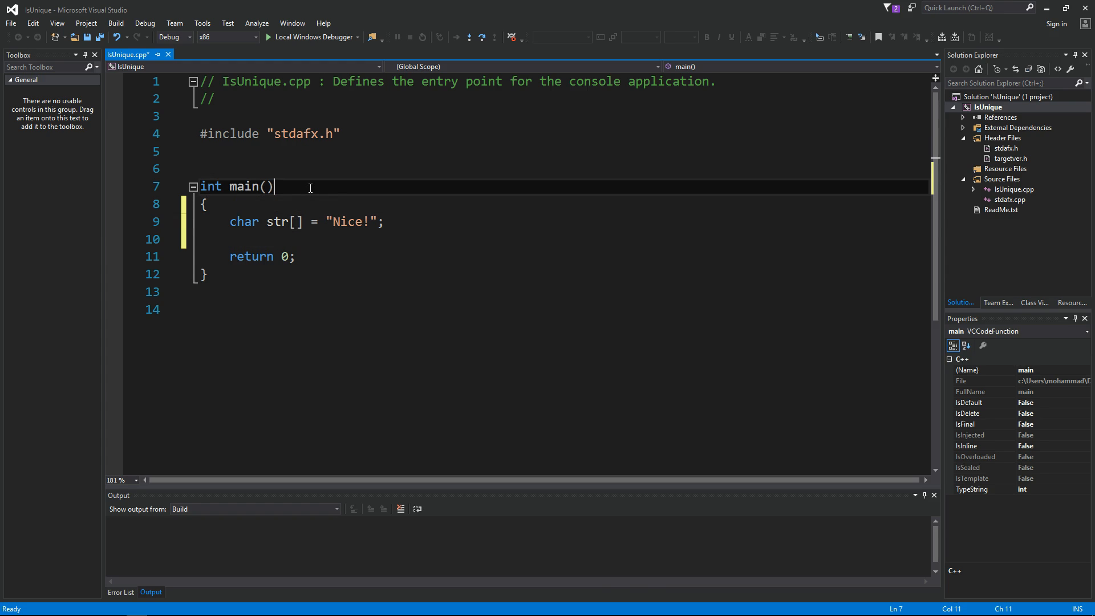
Step: Write the empty bool IsUnique(const char * pStr) function on a line above main
{"action": "key", "text": "Enter"}
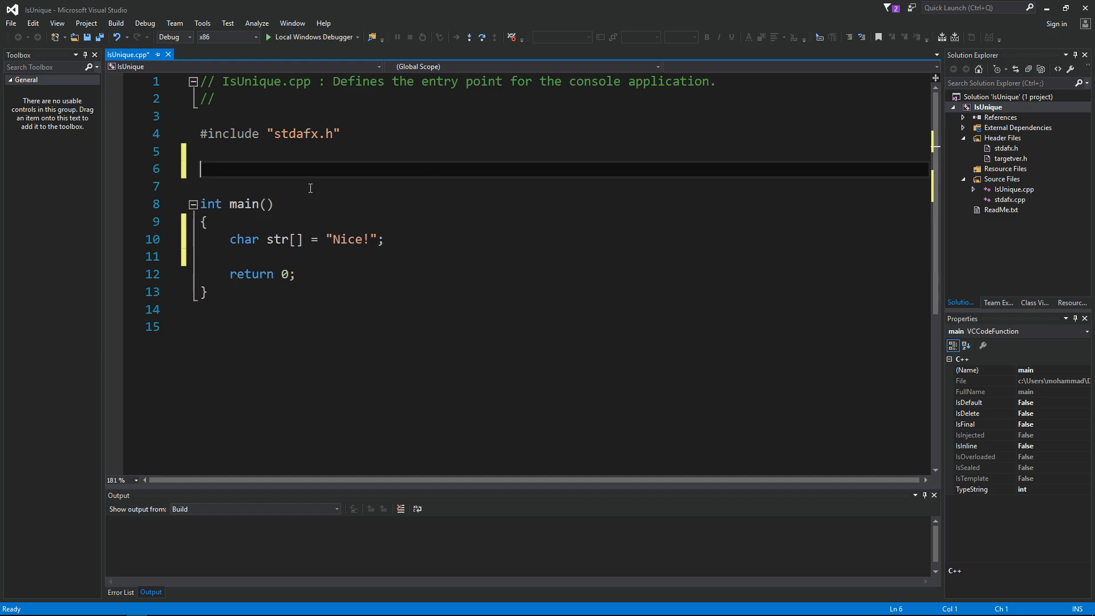
{"action": "type", "text": "bool Is"}
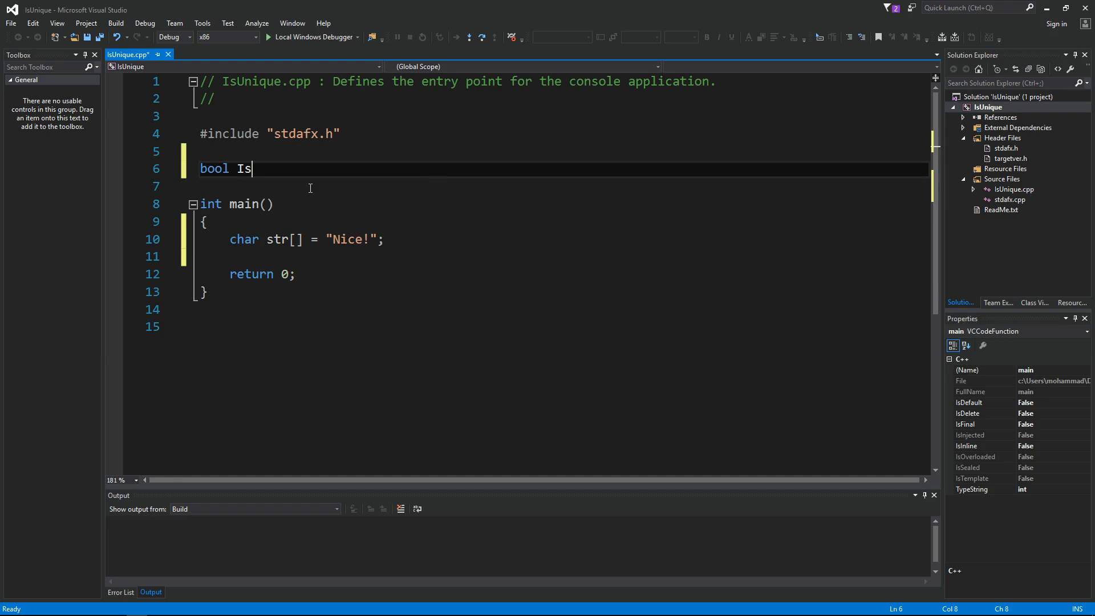
{"action": "type", "text": "Unique("}
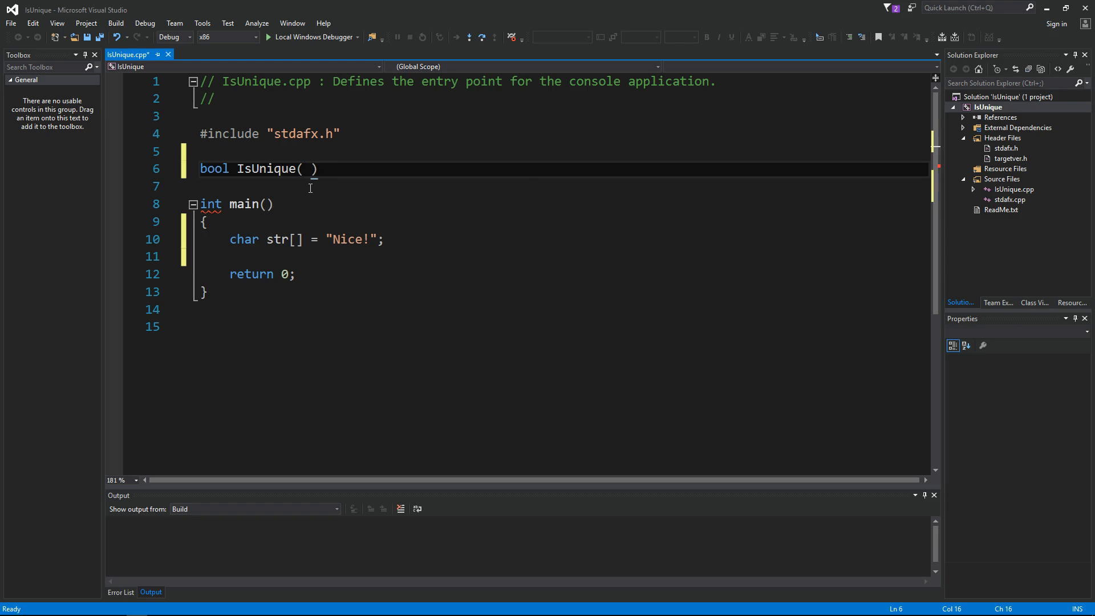
{"action": "type", "text": "const char * pStr"}
{"action": "left_click", "coordinate": [562, 185]}
{"action": "type", "text": "{"}
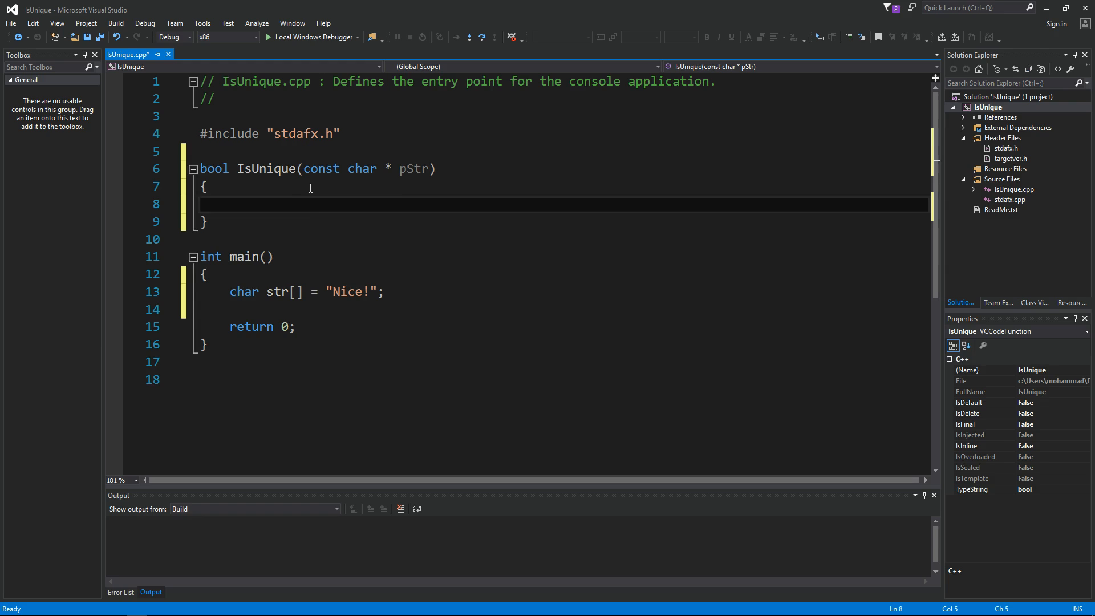
Step: Return true early from IsUnique when pStr is NULL
{"action": "double_click", "coordinate": [415, 169]}
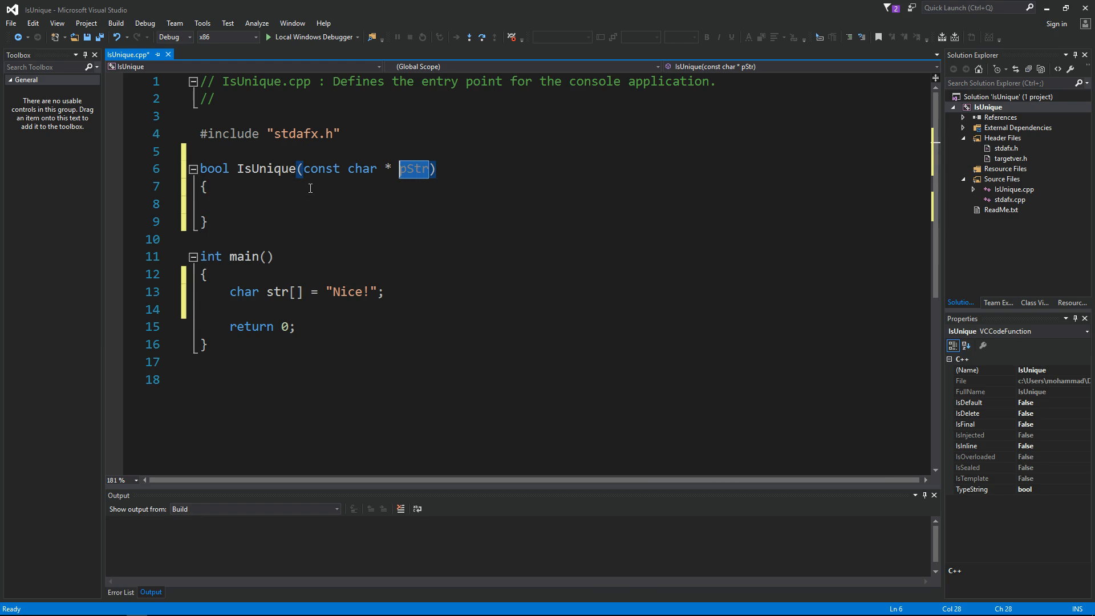
{"action": "type", "text": "if ("}
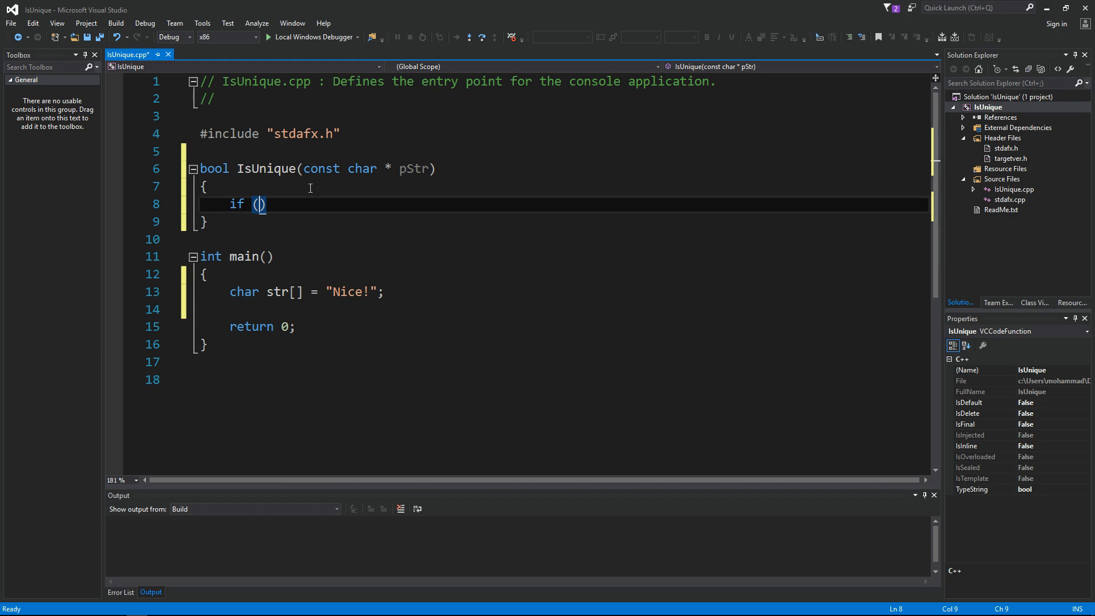
{"action": "type", "text": "NULL == pSt"}
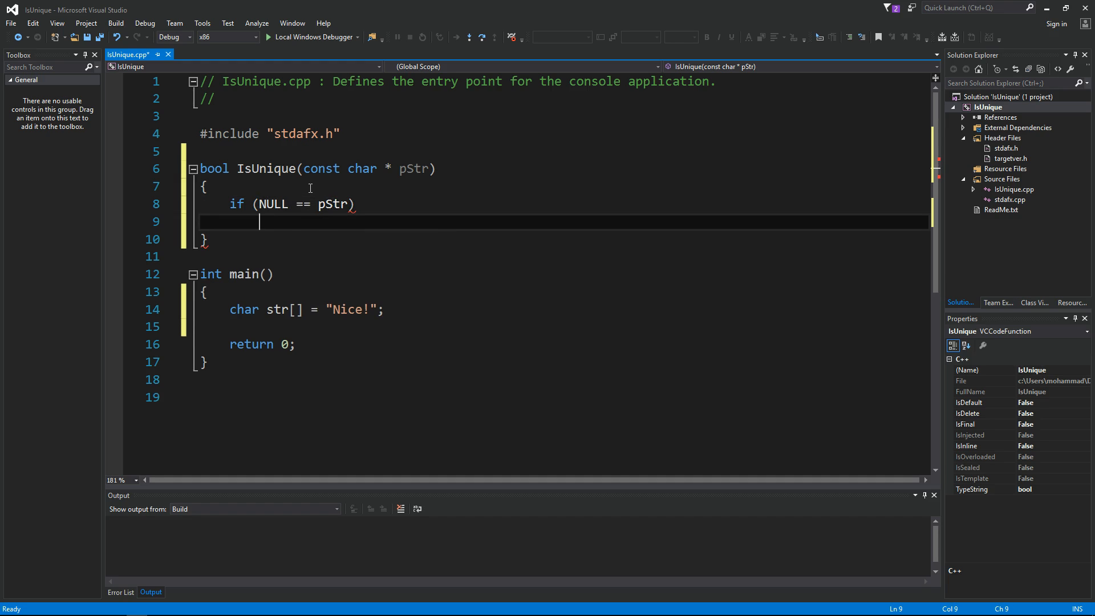
{"action": "type", "text": "return true;"}
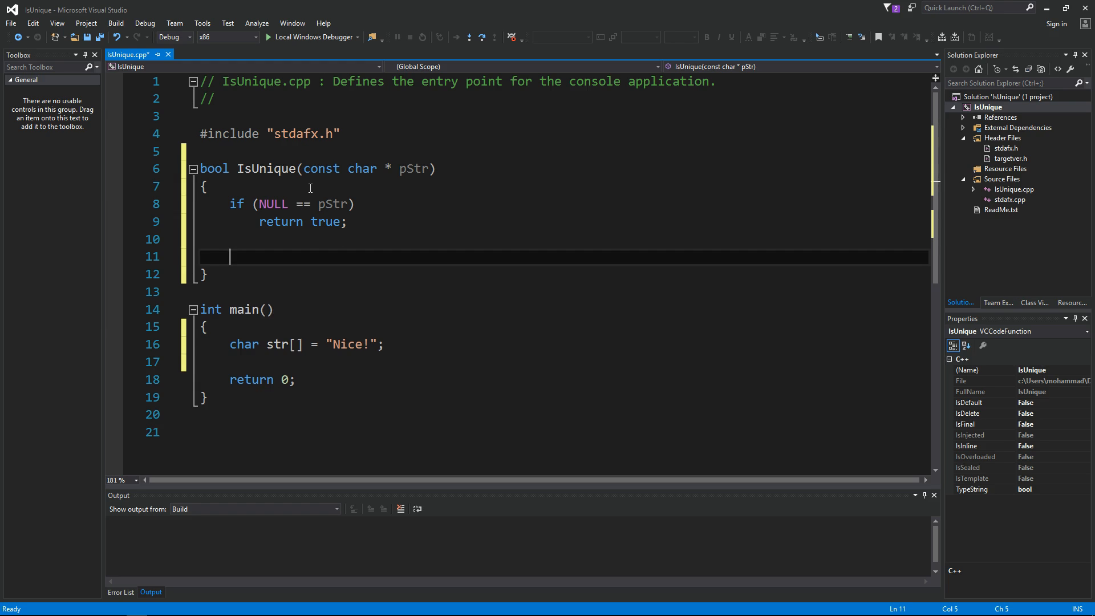
Step: Add a while (*pStr) loop advancing pStr and a zeroed int count[256] array
{"action": "type", "text": "W"}
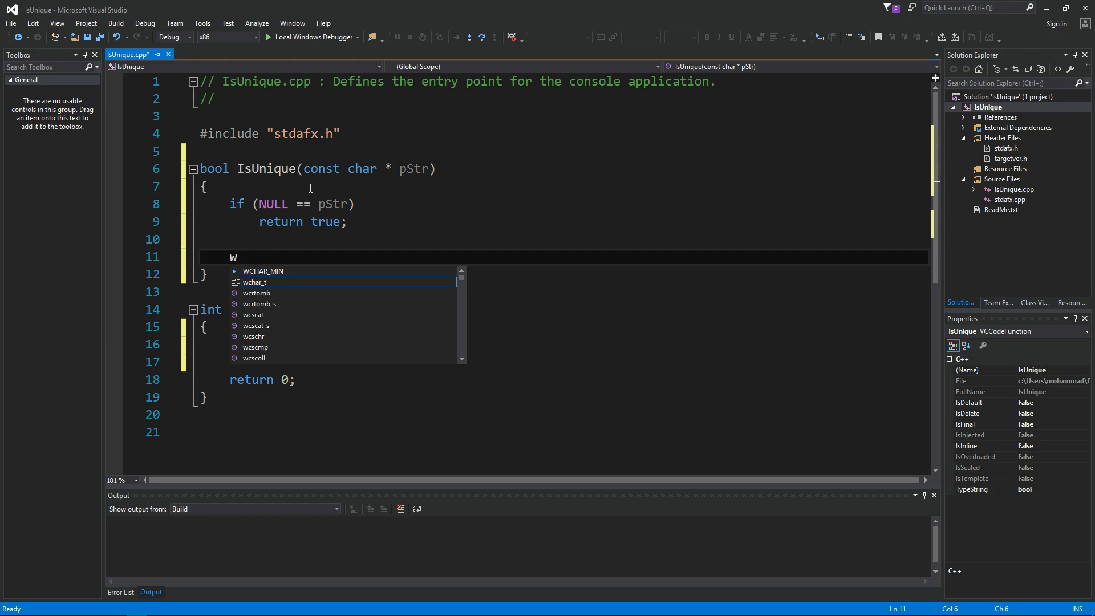
{"action": "type", "text": "hile (*pStr)"}
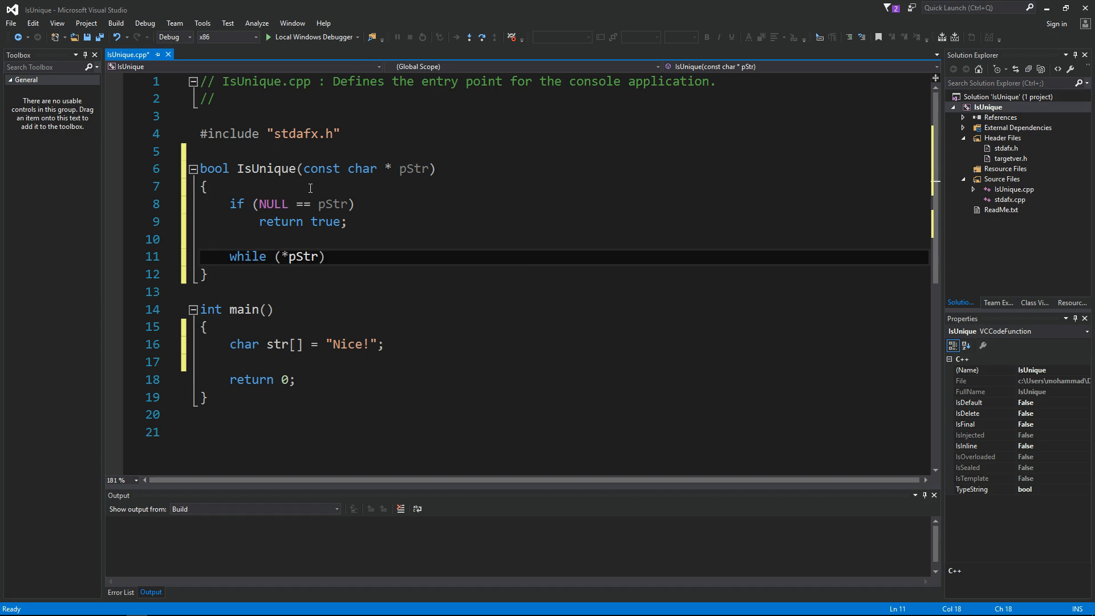
{"action": "type", "text": "pStr"}
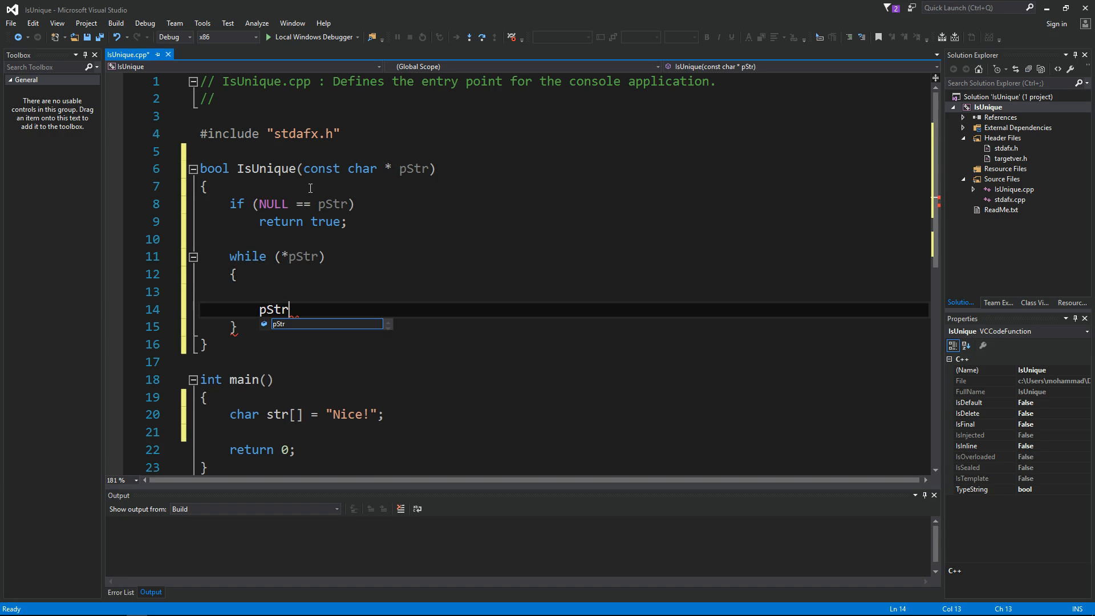
{"action": "type", "text": "++;"}
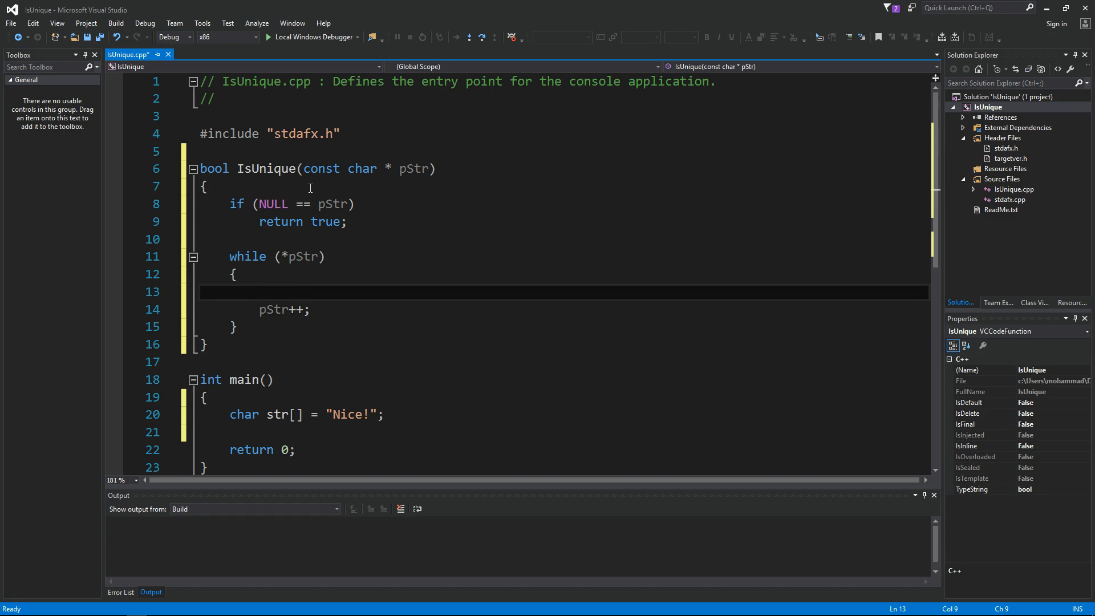
{"action": "type", "text": "int cout[]"}
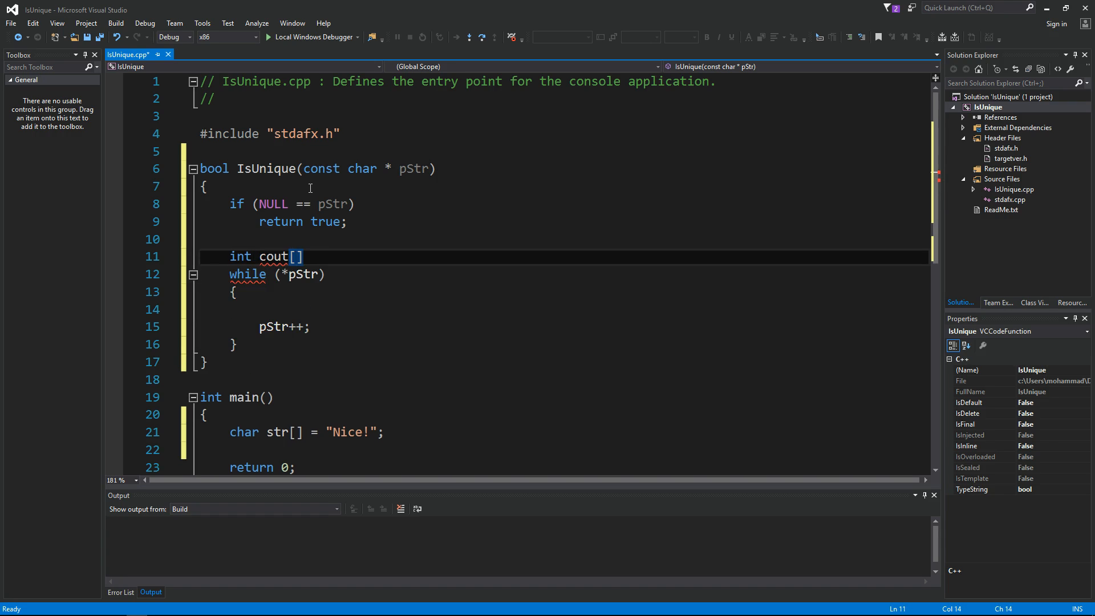
{"action": "type", "text": "256"}
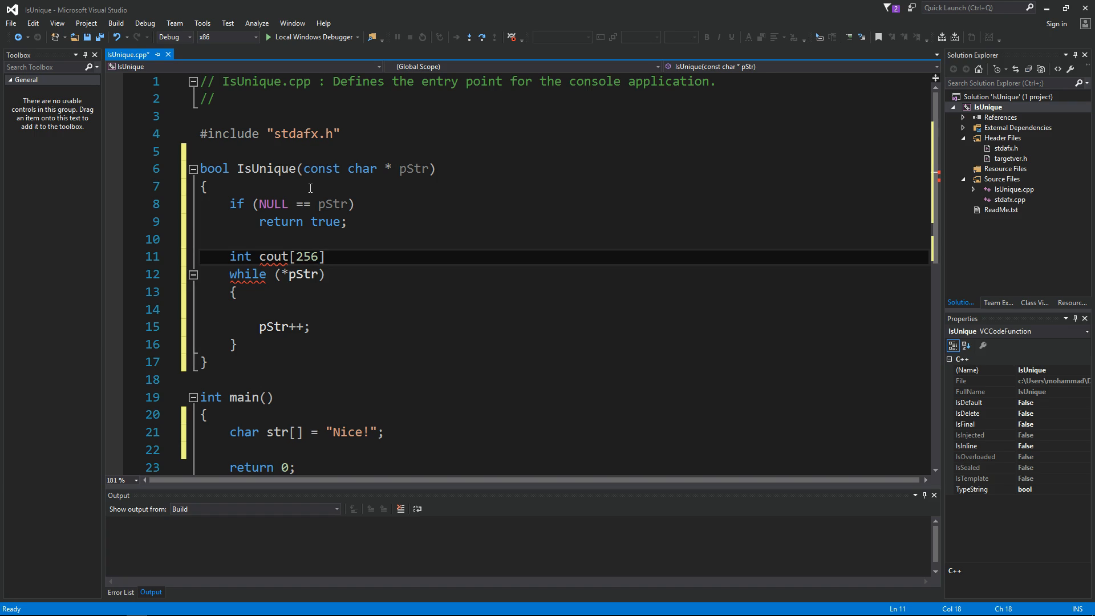
{"action": "type", "text": "="}
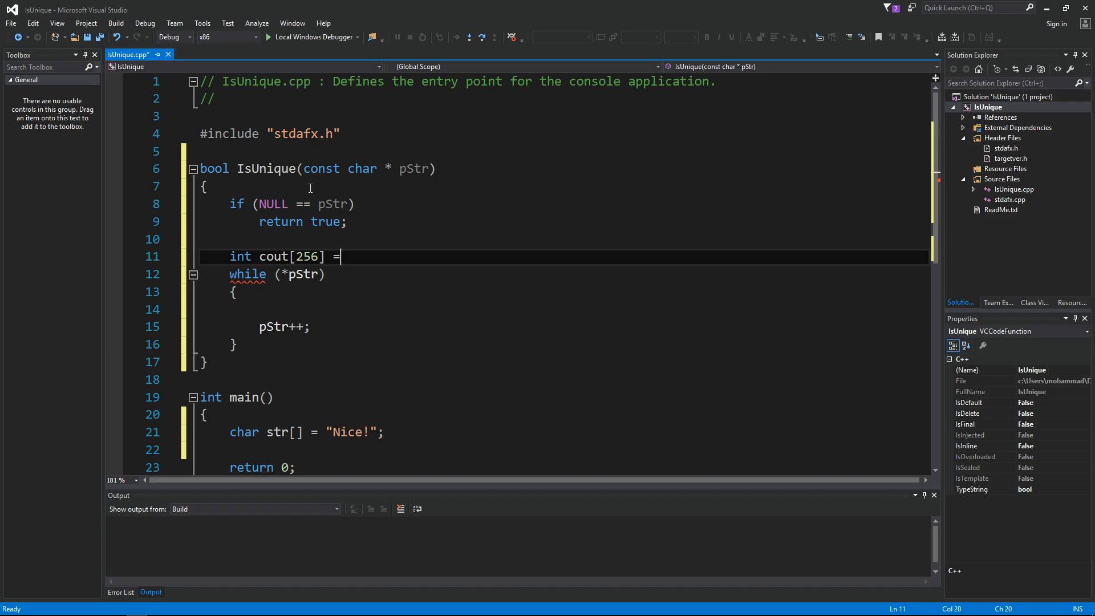
{"action": "type", "text": "{ 0 }"}
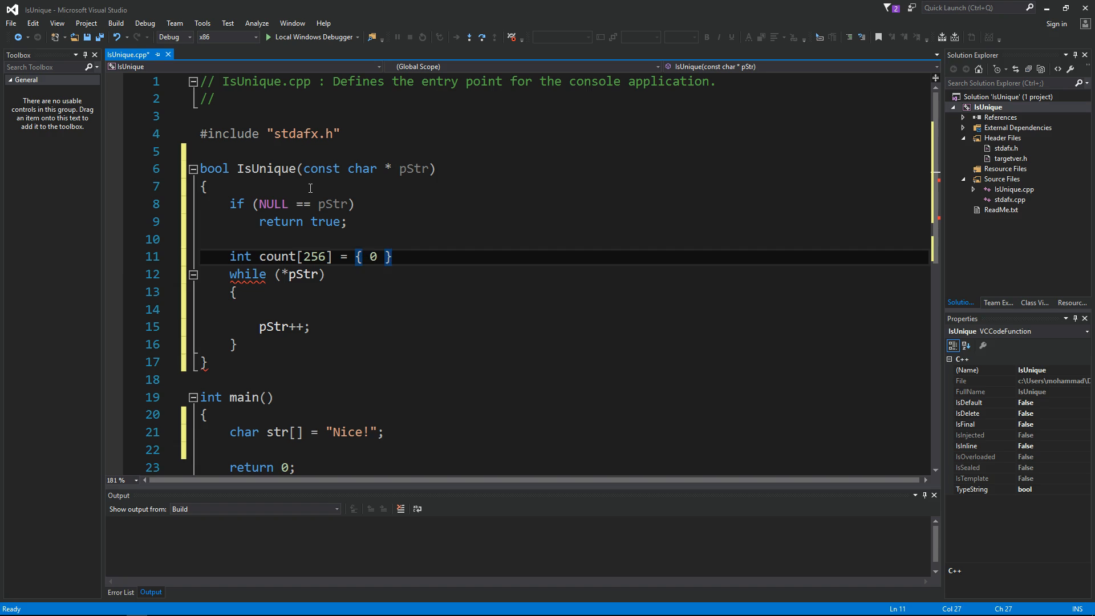
Step: Return false when ++count[*pStr] exceeds 1, otherwise return true after the loop
{"action": "type", "text": "if ("}
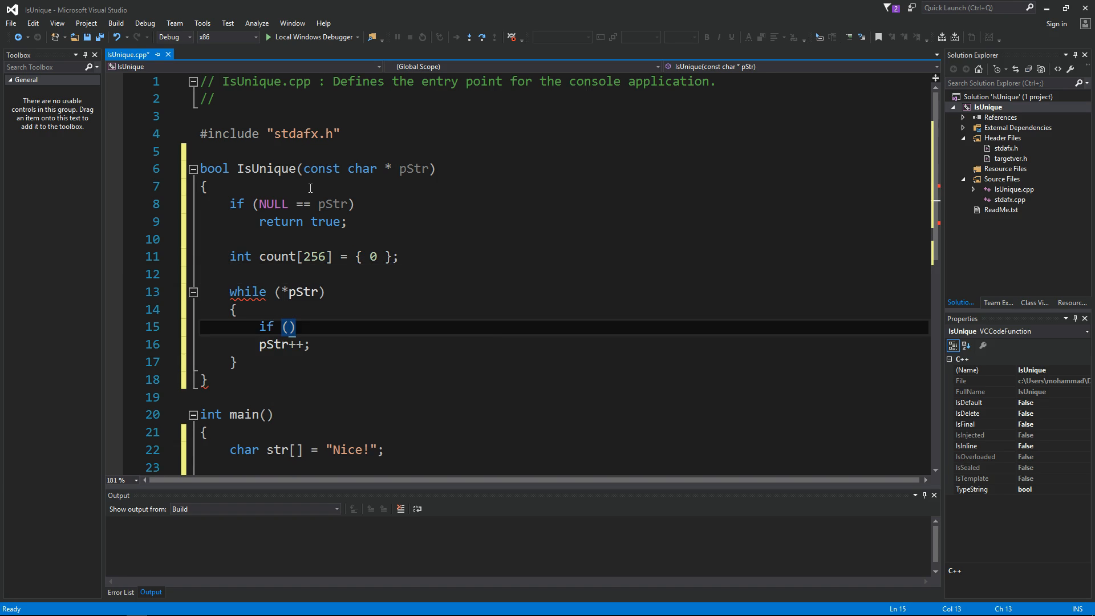
{"action": "type", "text": "count[*pStr] > 1"}
{"action": "type", "text": "return"}
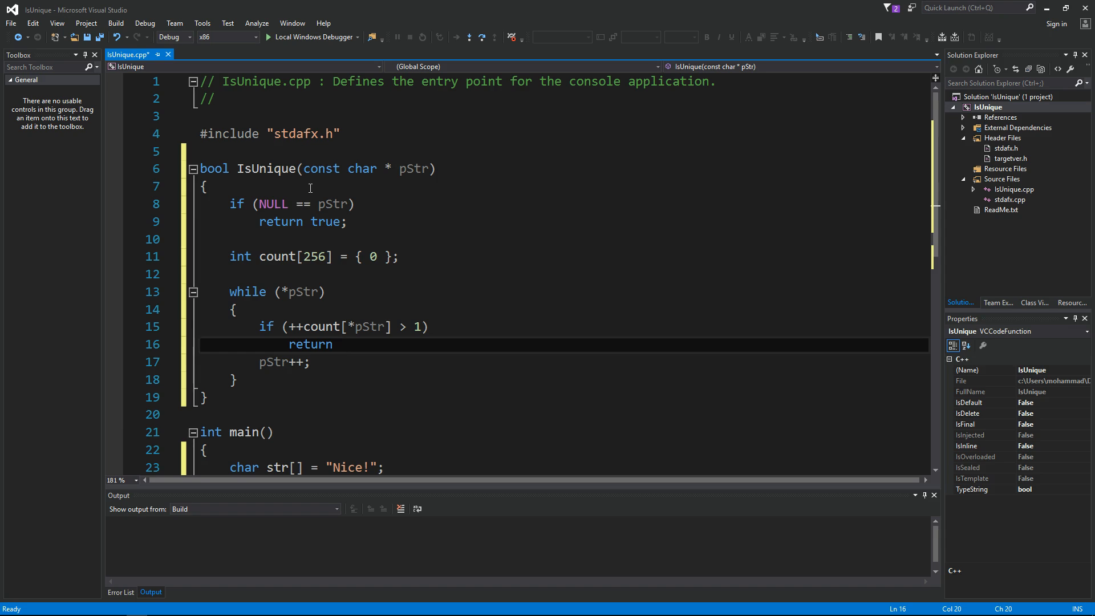
{"action": "type", "text": "false;"}
{"action": "type", "text": "return"}
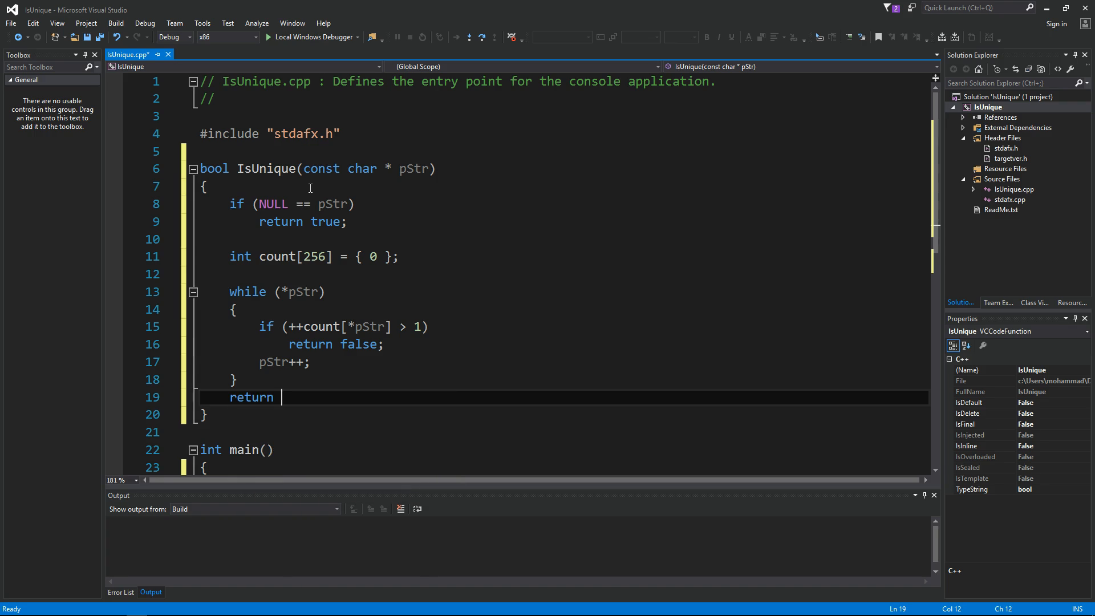
{"action": "type", "text": "true;"}
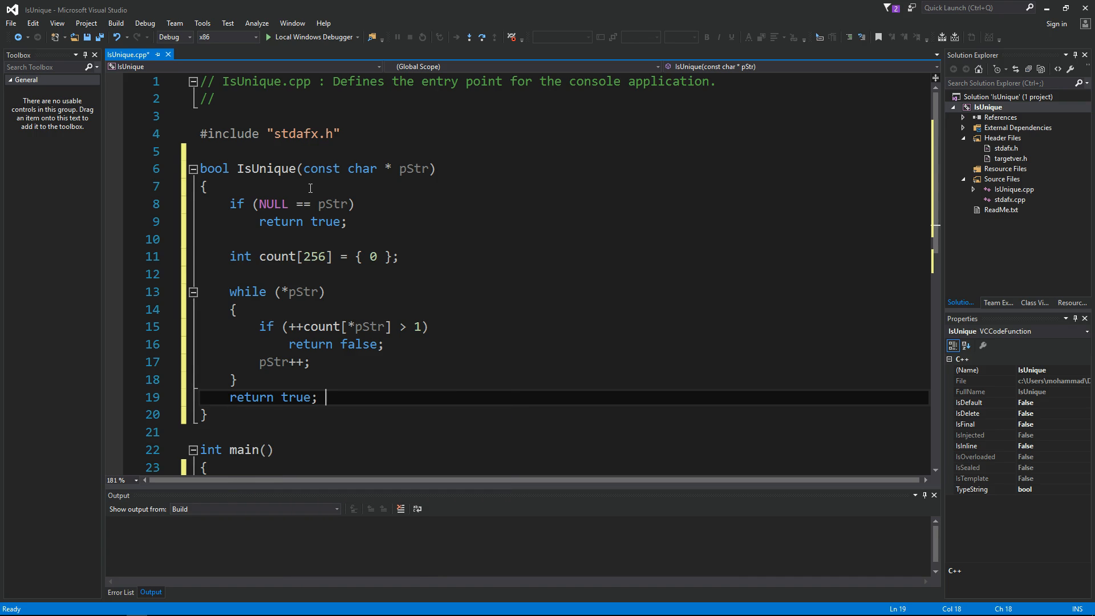
{"action": "double_click", "coordinate": [322, 326]}
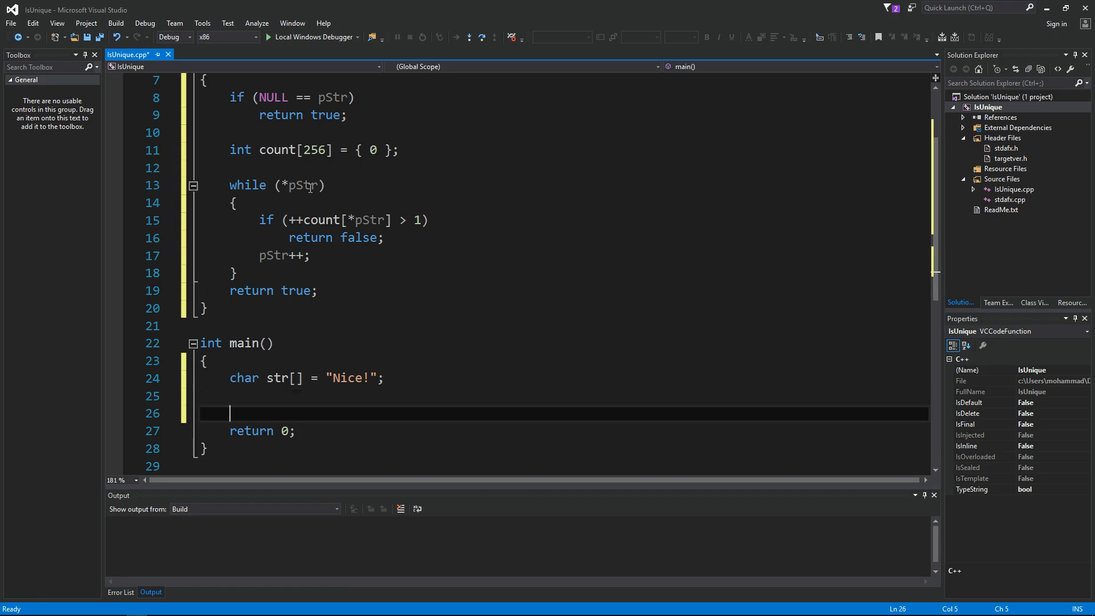
Step: Print the test string with YES or NO from IsUnique via printf, then build and run
{"action": "type", "text": "printf"}
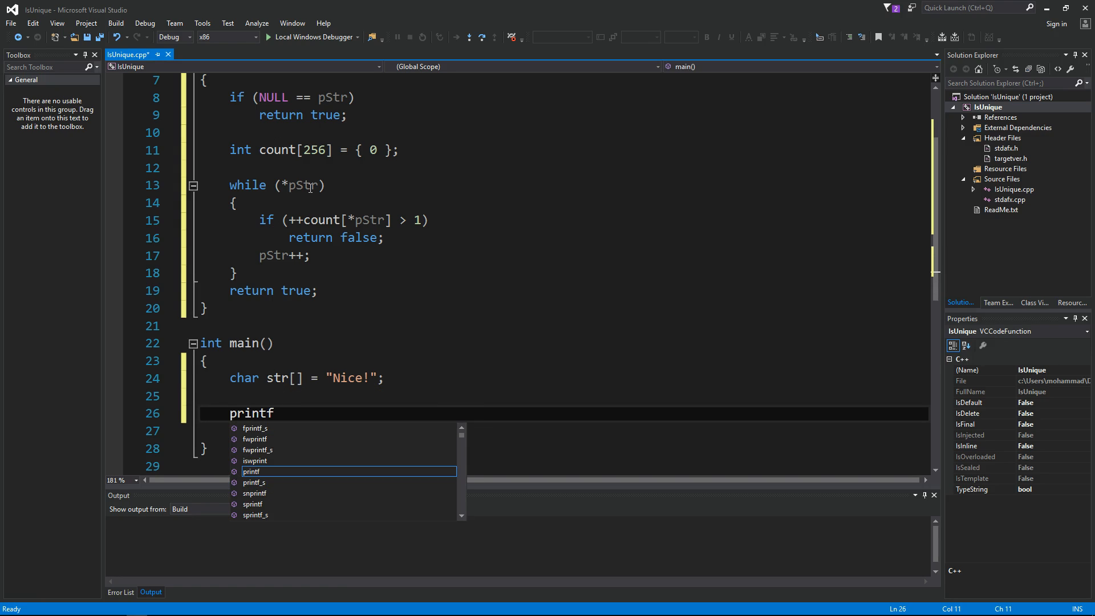
{"action": "type", "text": "(\"'%s\")"}
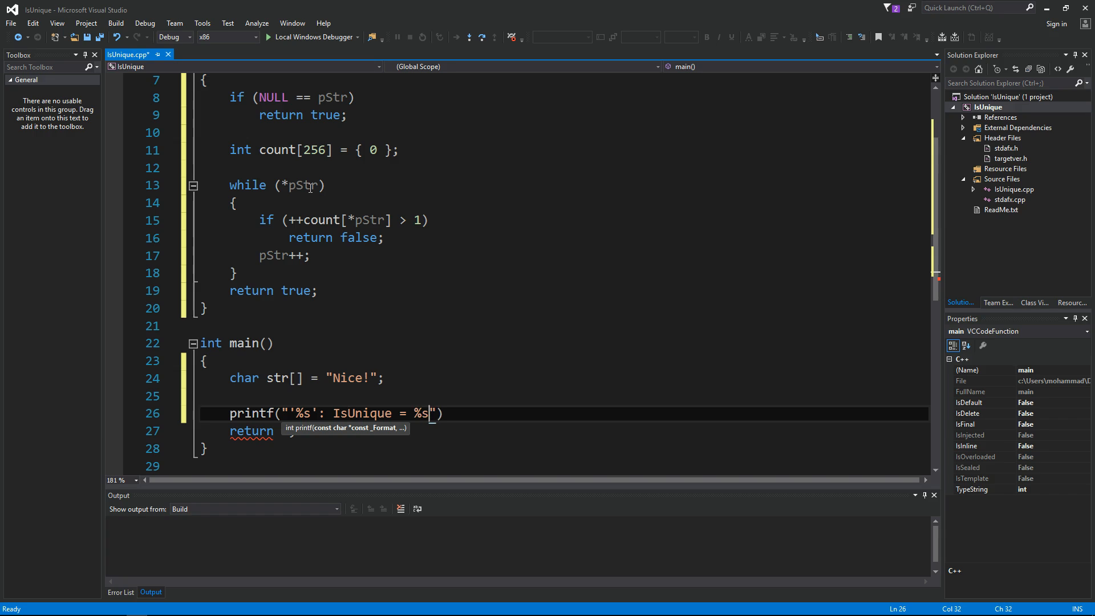
{"action": "type", "text": "\\n"}
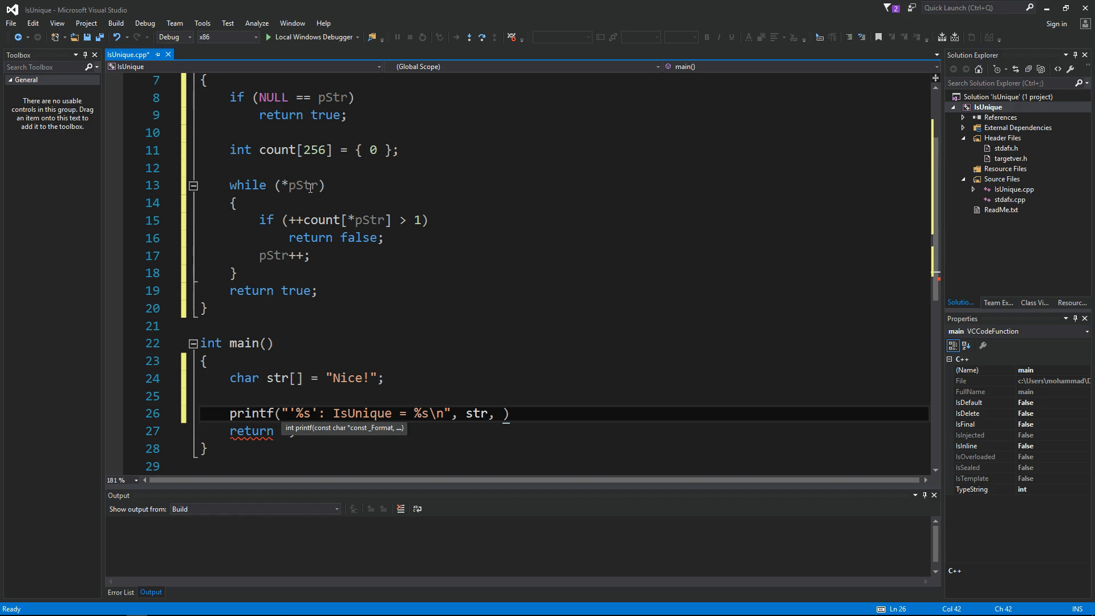
{"action": "type", "text": "Isun"}
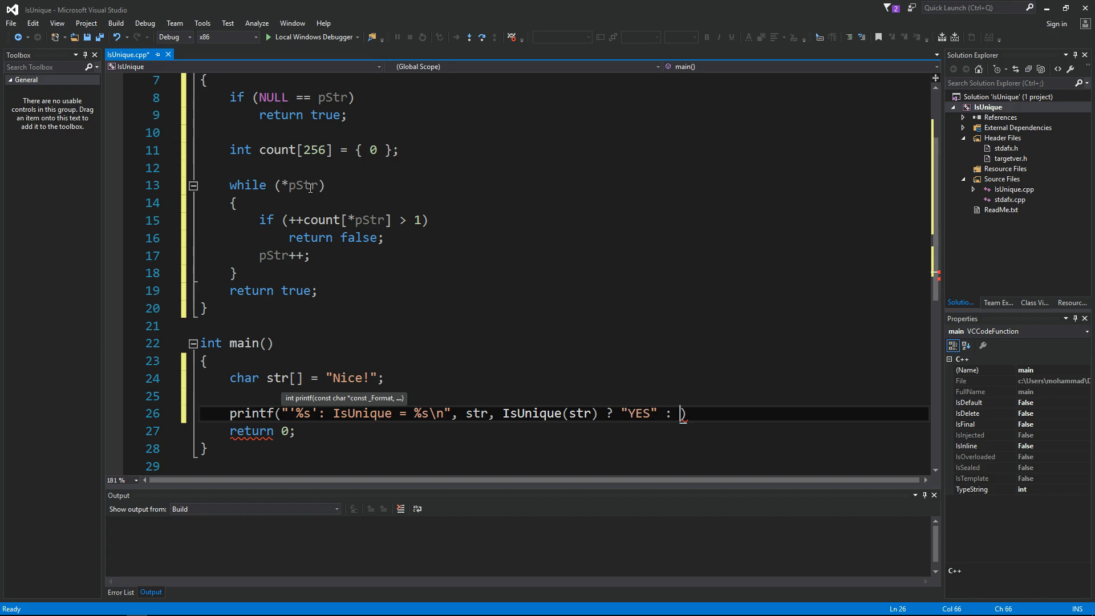
{"action": "type", "text": "\"NO\");"}
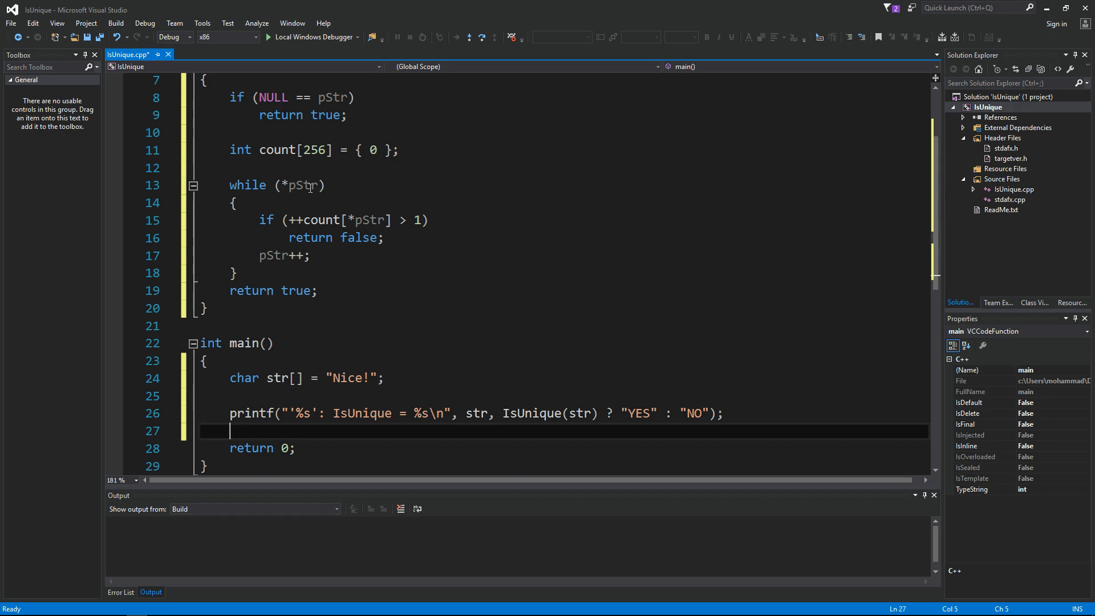
{"action": "key", "text": "Down"}
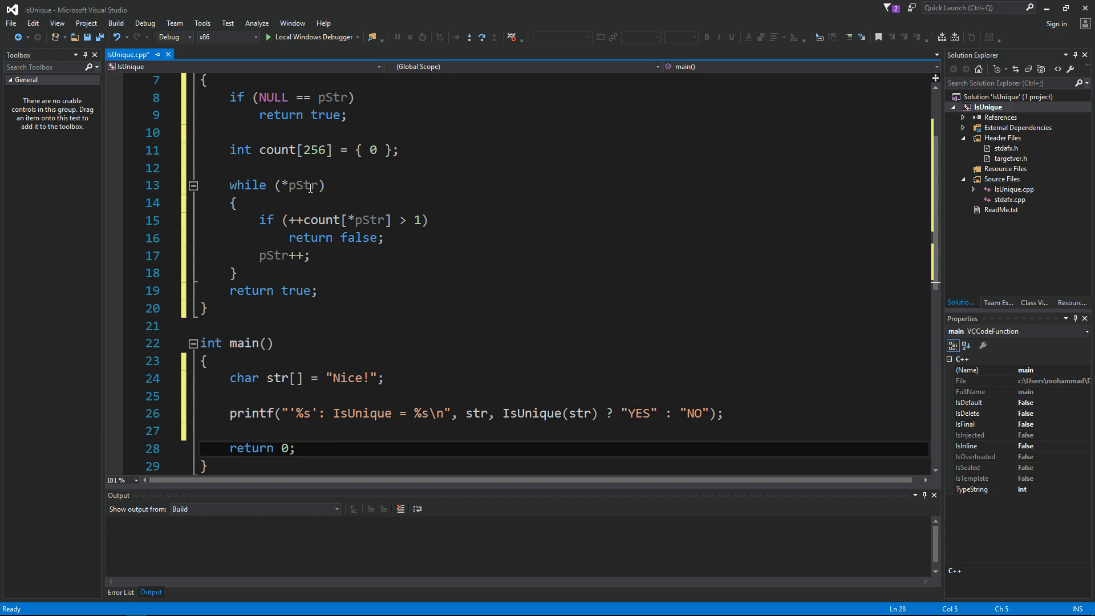
{"action": "key", "text": "F7"}
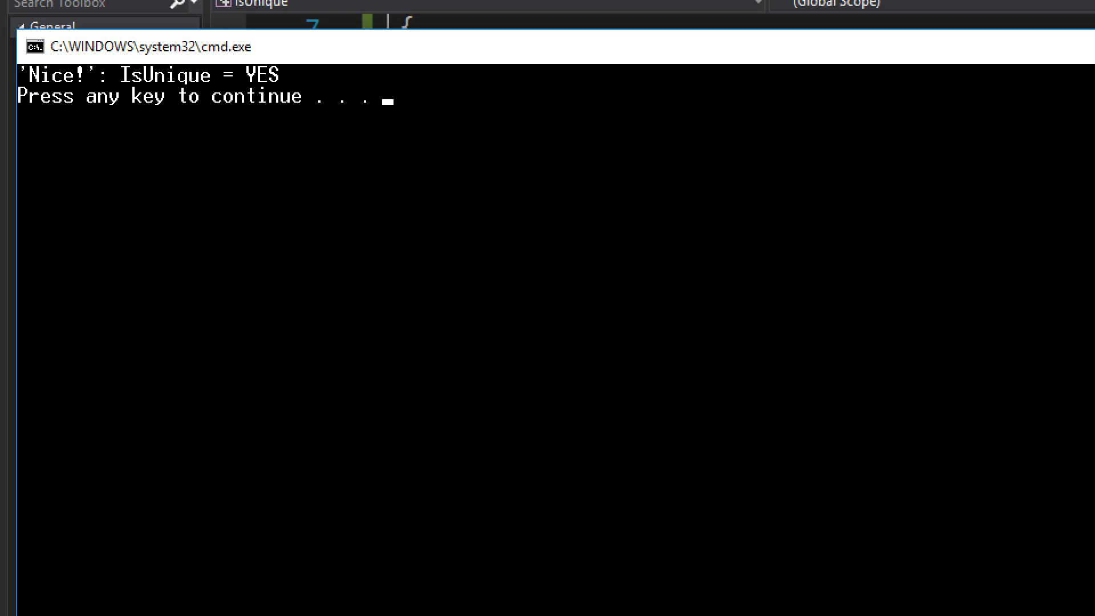
Step: Retest with the words Good, Awesome and finally Wonderful!, rebuilding between edits
{"action": "key", "text": "enter"}
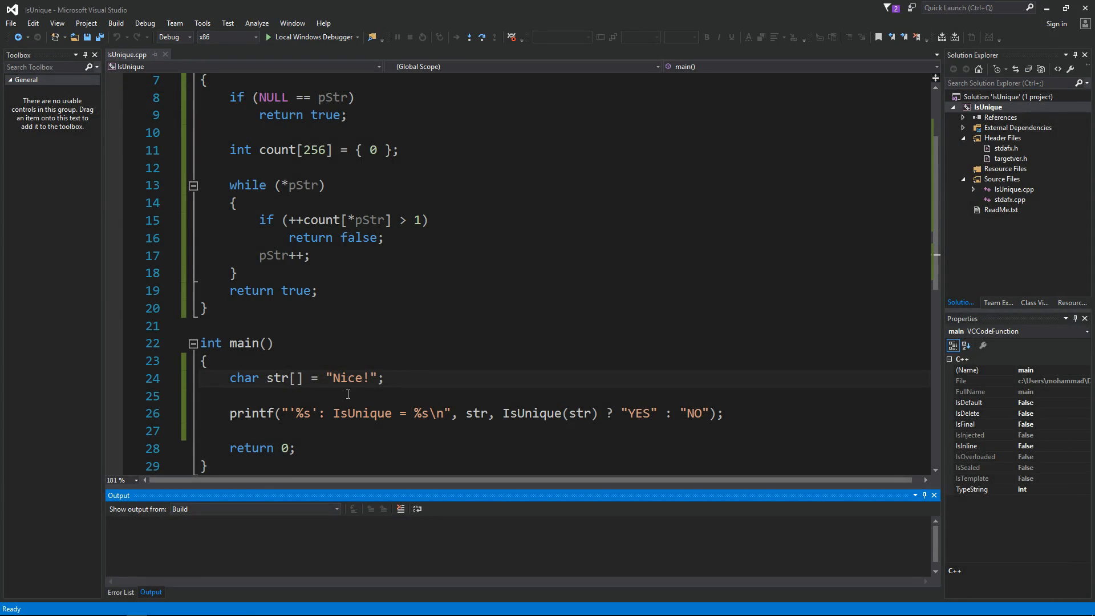
{"action": "double_click", "coordinate": [349, 378]}
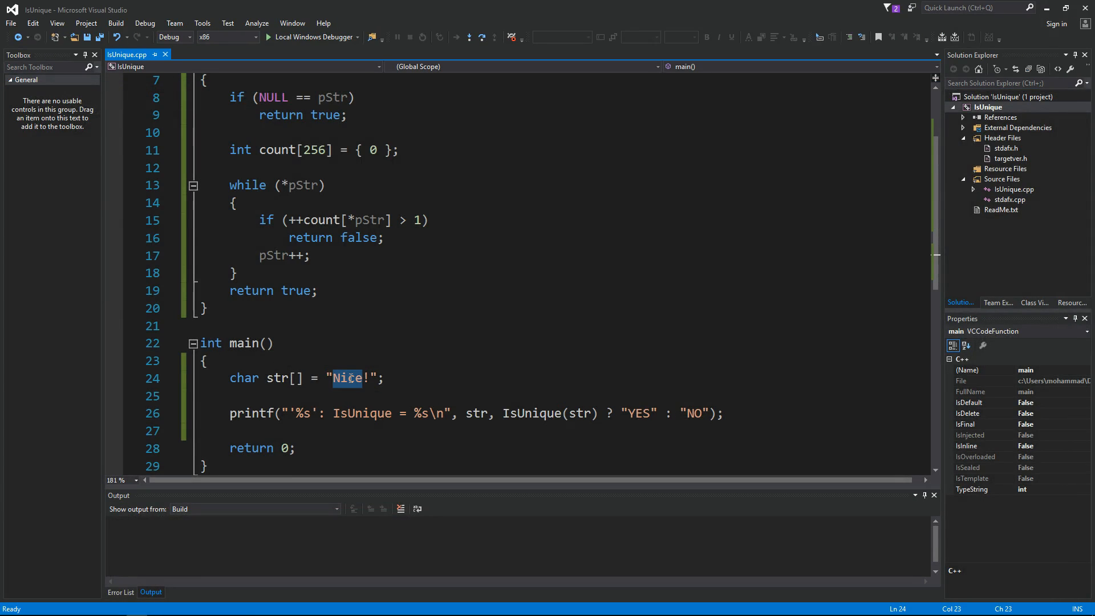
{"action": "type", "text": "Good"}
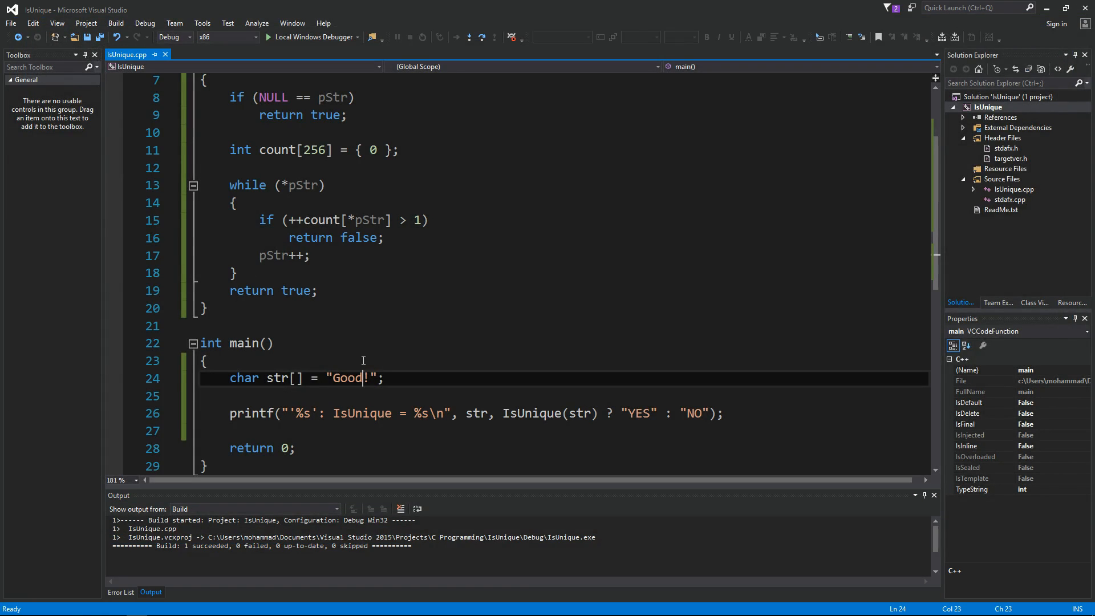
{"action": "double_click", "coordinate": [347, 378]}
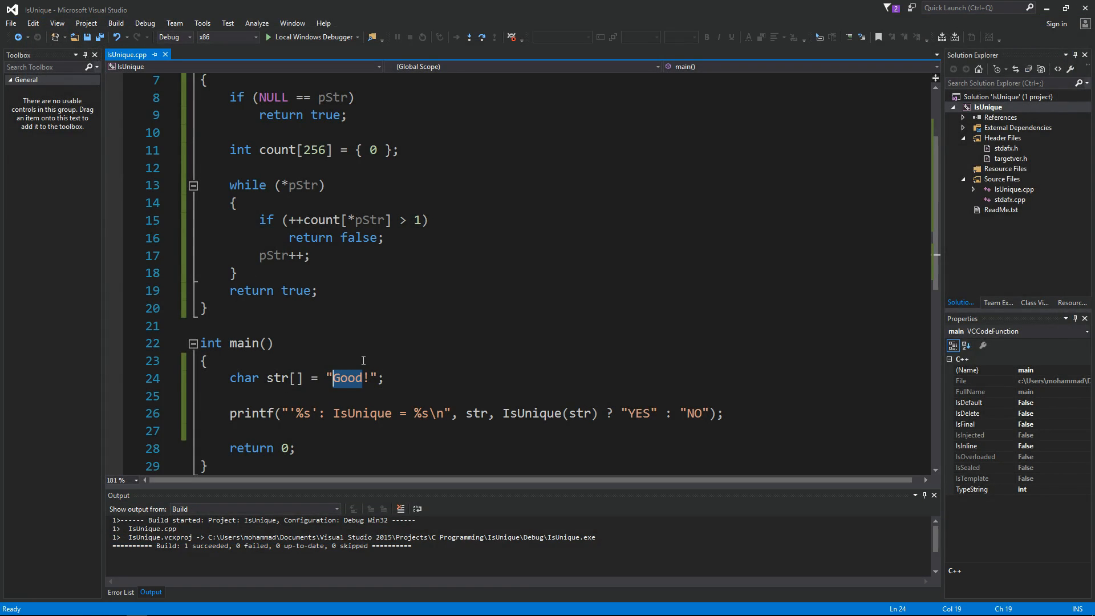
{"action": "type", "text": "Awesome"}
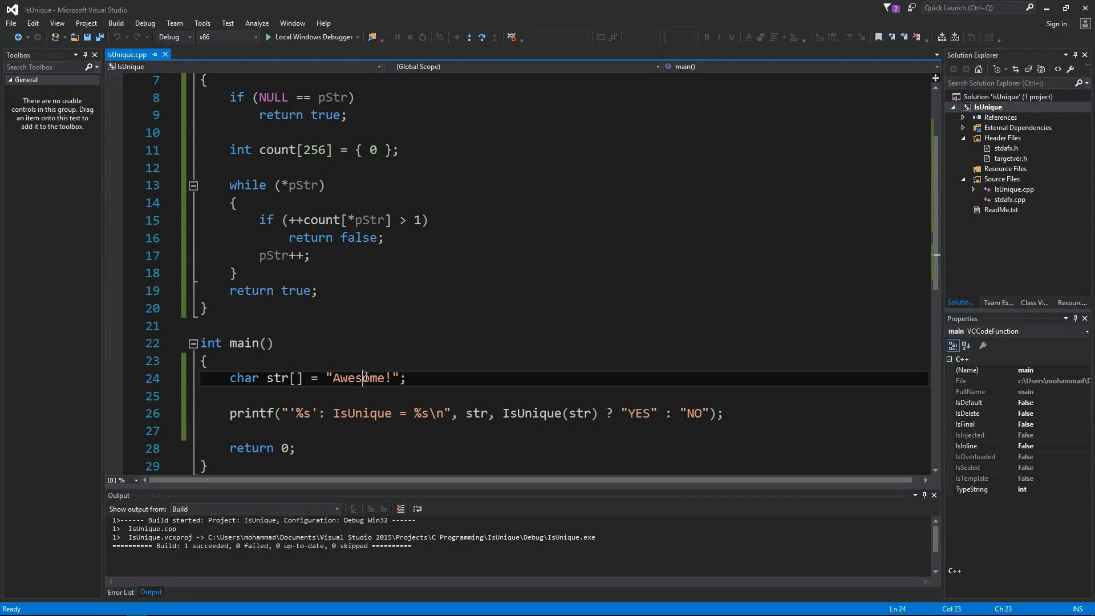
{"action": "type", "text": "Wonderfu"}
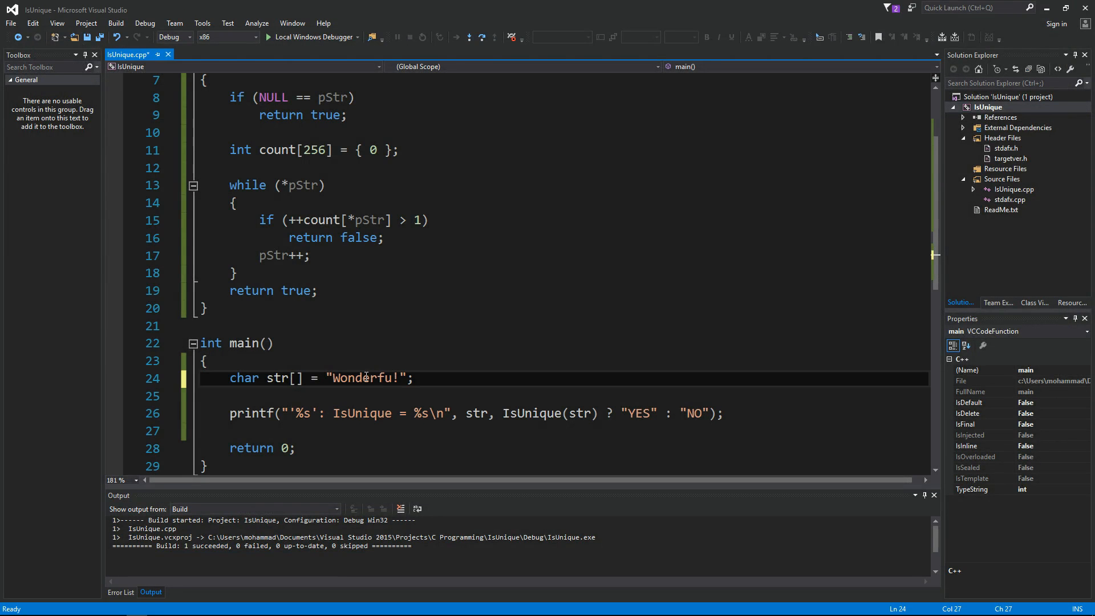
{"action": "left_click", "coordinate": [270, 36]}
{"action": "type", "text": "l"}
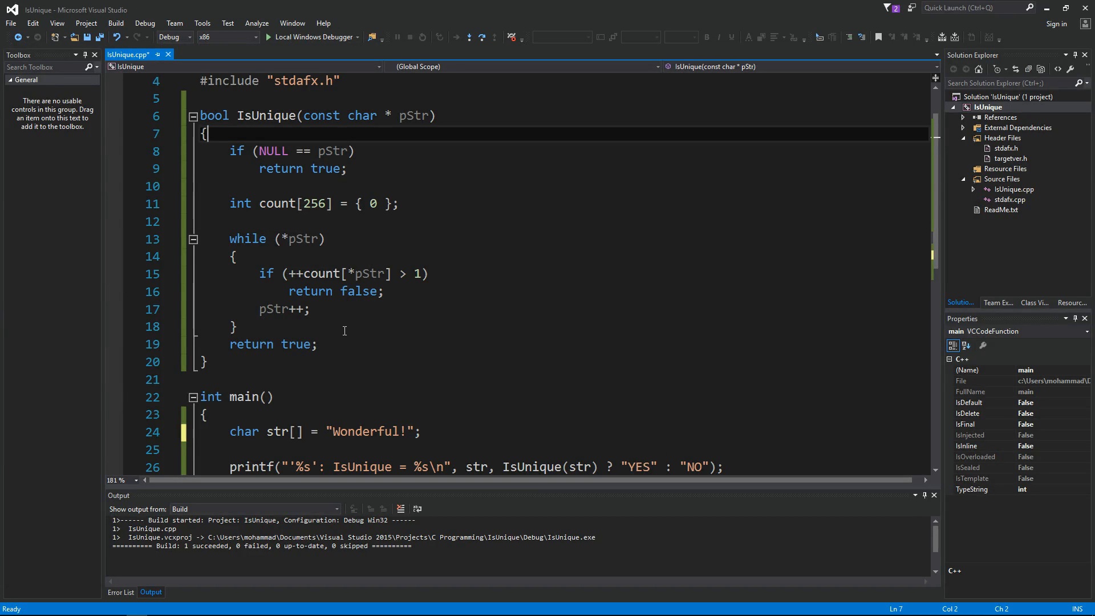
Step: Count _toupper(*pStr) instead of *pStr so letter case is ignored
{"action": "double_click", "coordinate": [321, 274]}
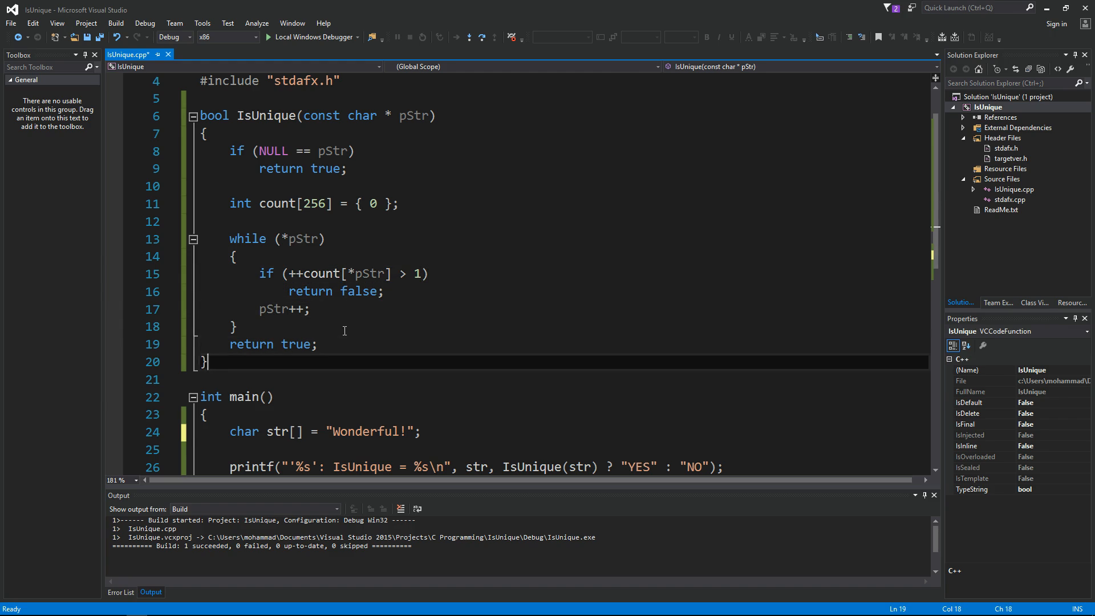
{"action": "type", "text": "E"}
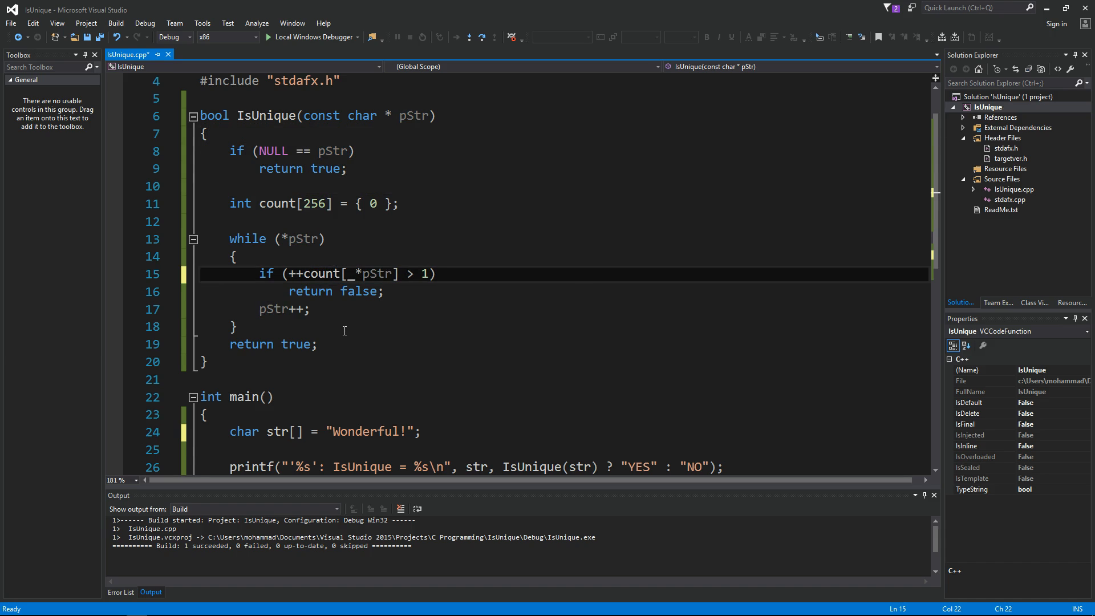
{"action": "type", "text": "touppser("}
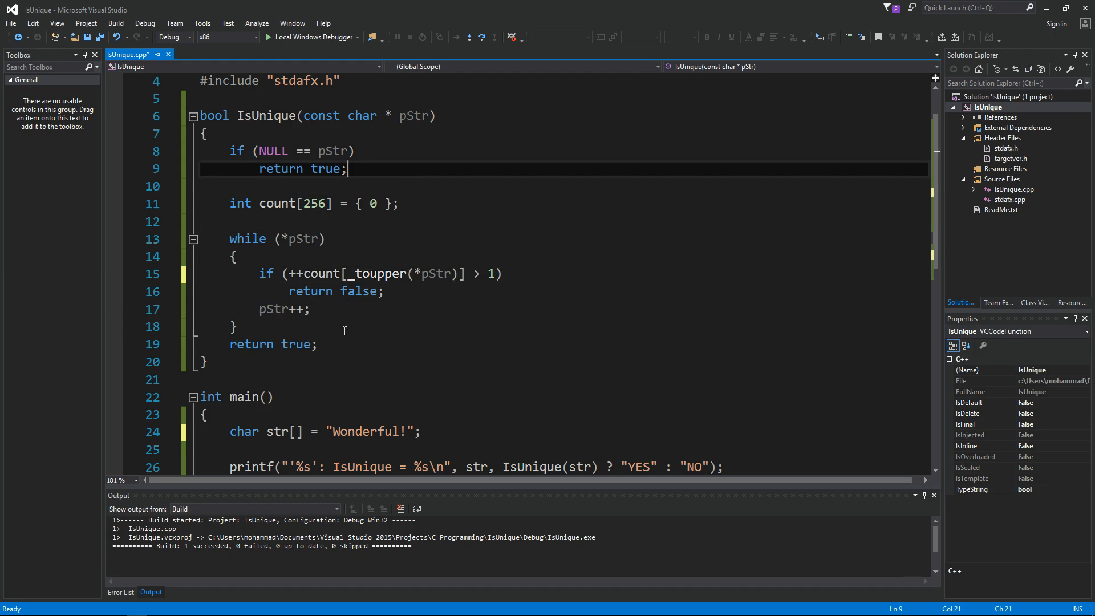
Step: Include <ctype.h> with a //_toupper comment below the stdafx.h include
{"action": "type", "text": "#"}
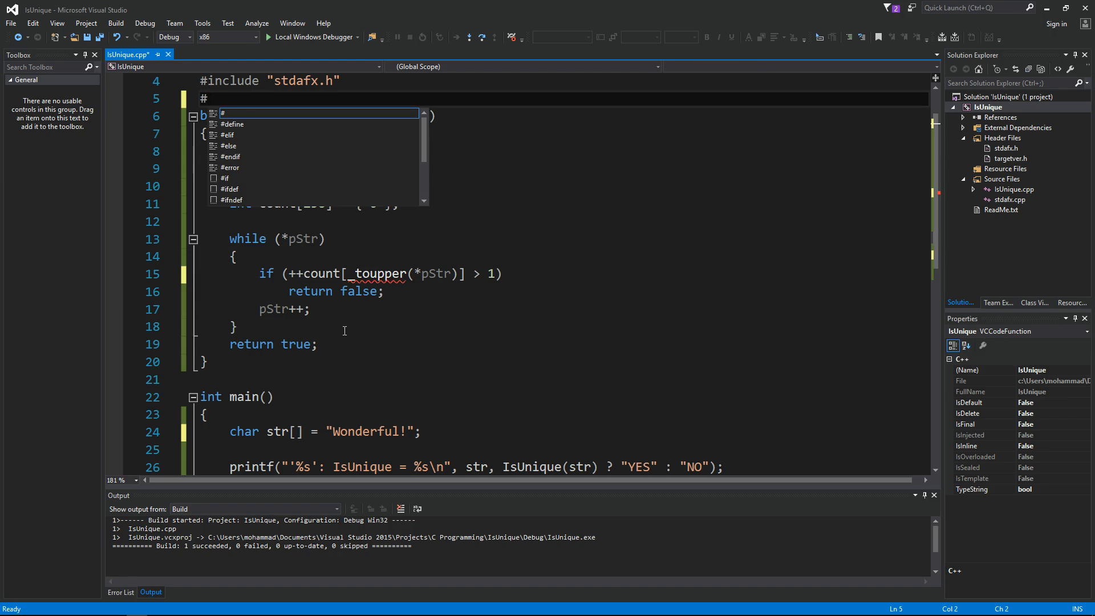
{"action": "type", "text": "#include <ctype.h>"}
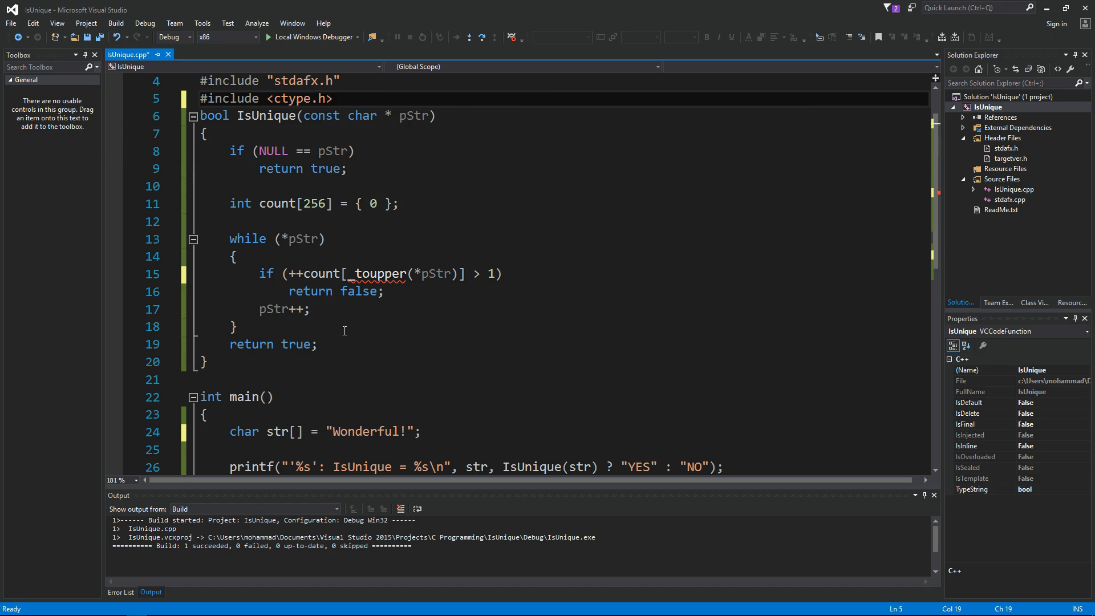
{"action": "type", "text": "//"}
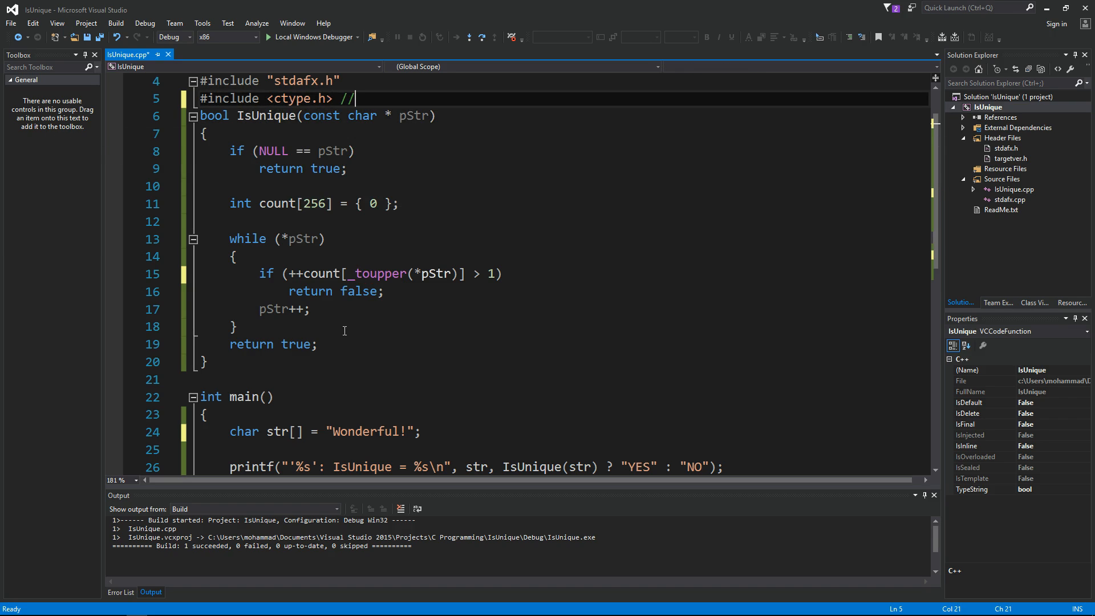
{"action": "type", "text": "_toupper"}
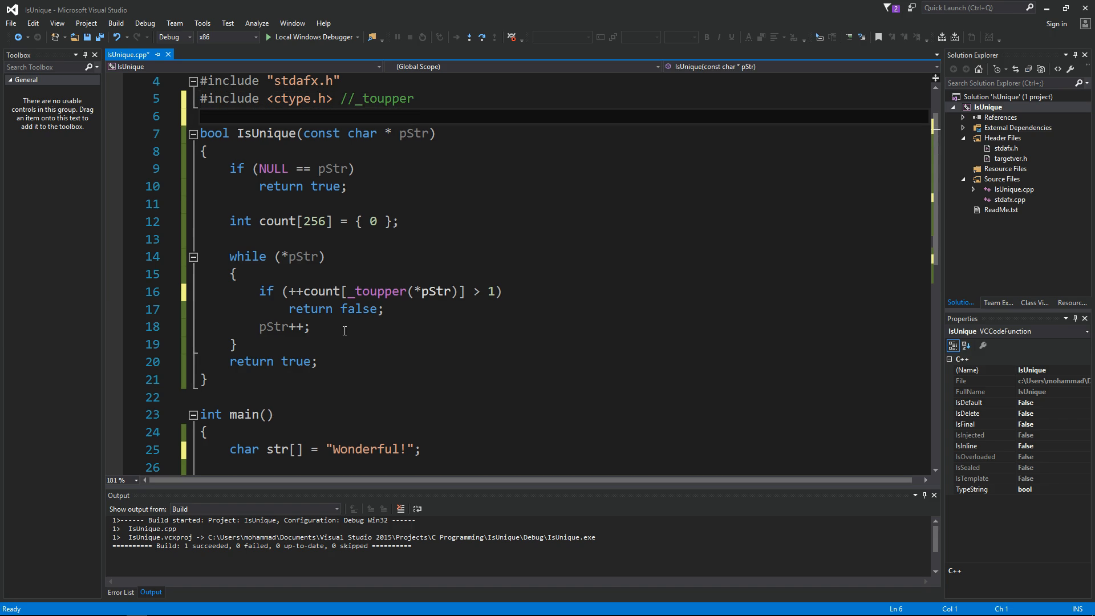